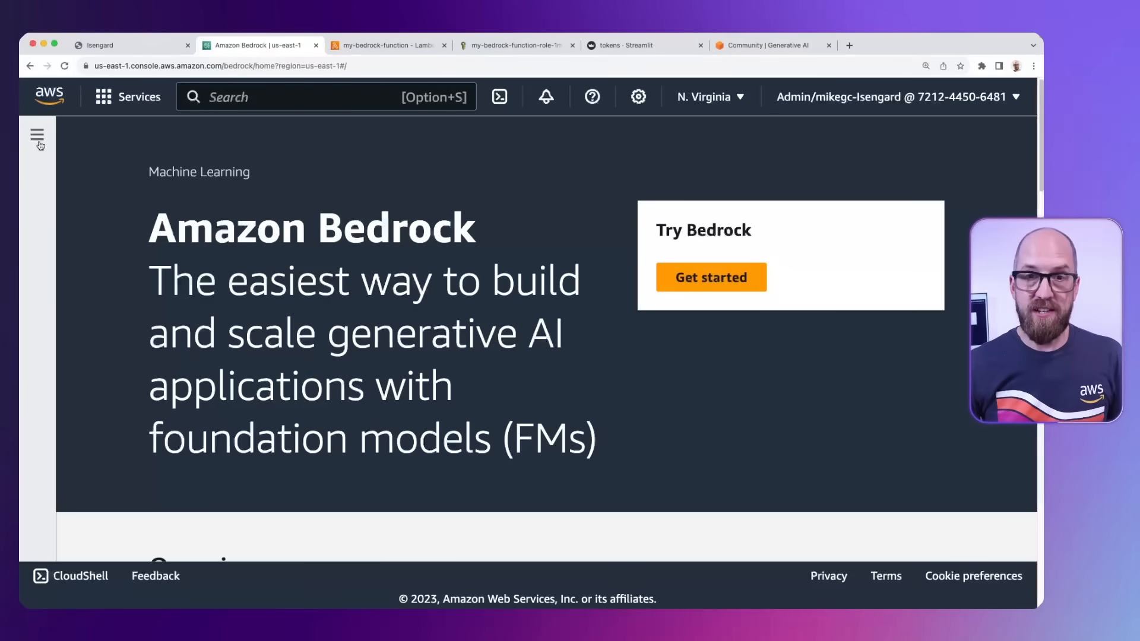
Open Bedrock's Model access page and scroll through base models, all granted except Titan Text G1 - Express.
left_click(37, 137)
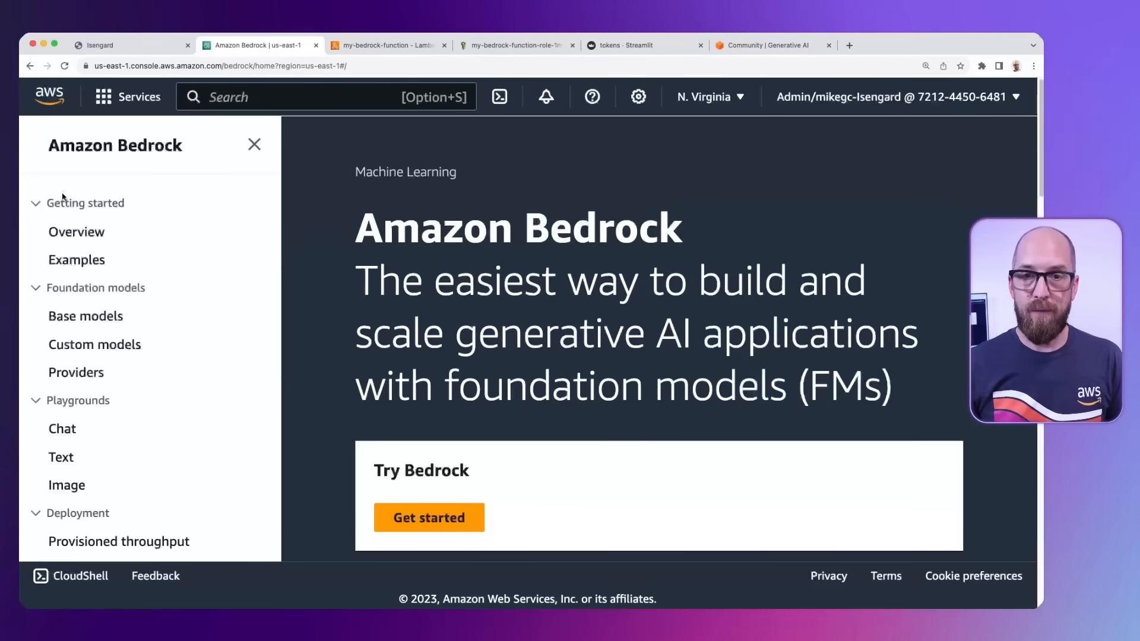
mouse_move(112, 436)
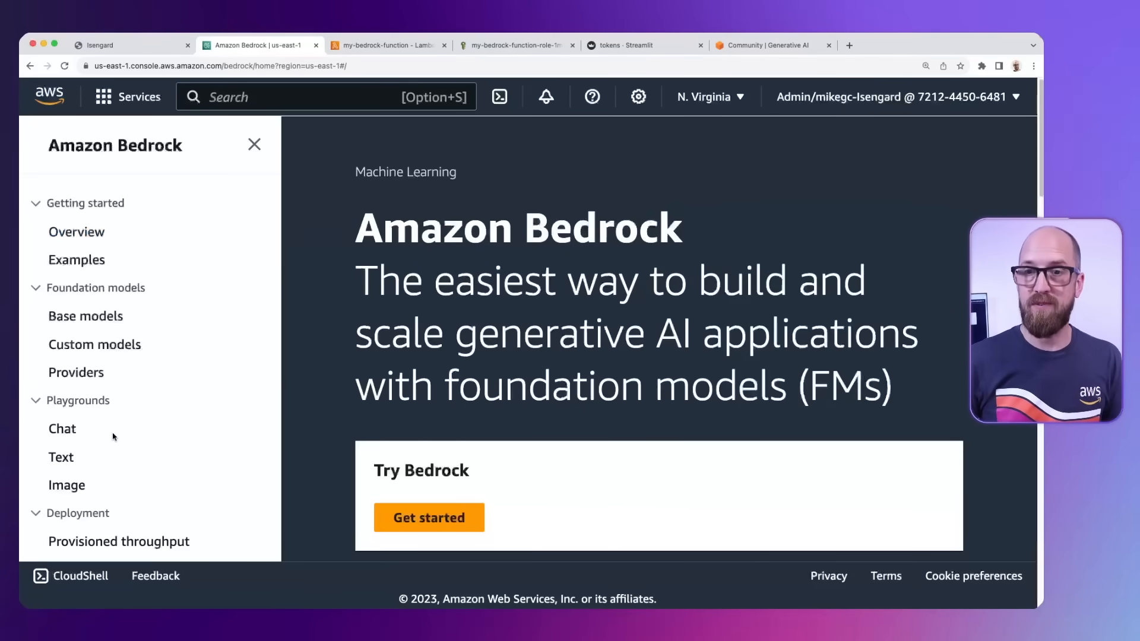
scroll("down", 3)
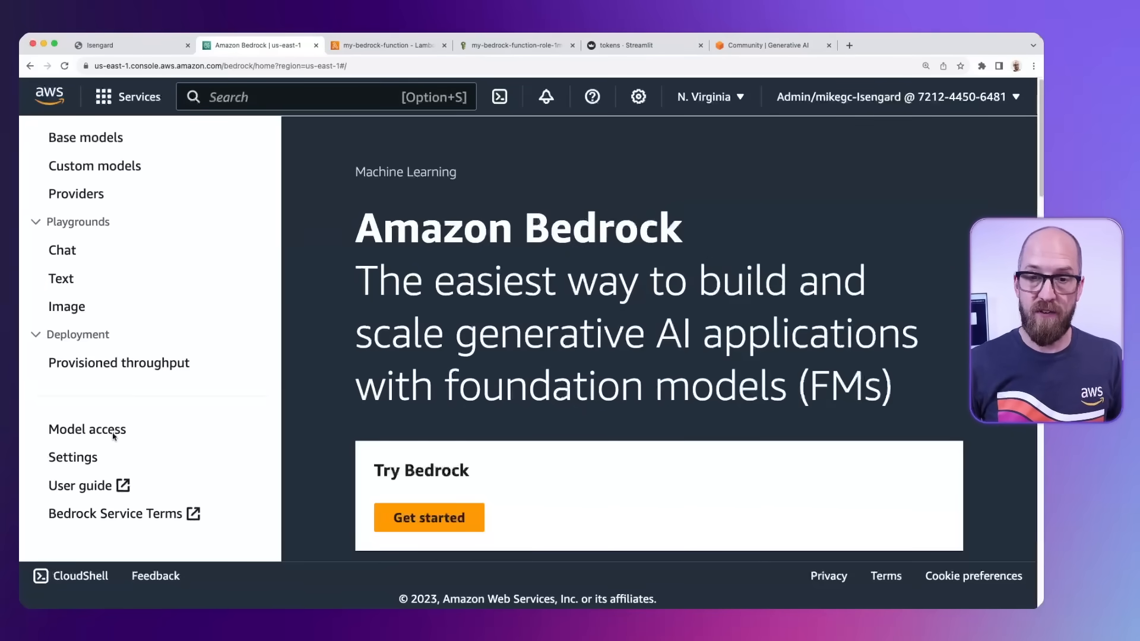
left_click(87, 428)
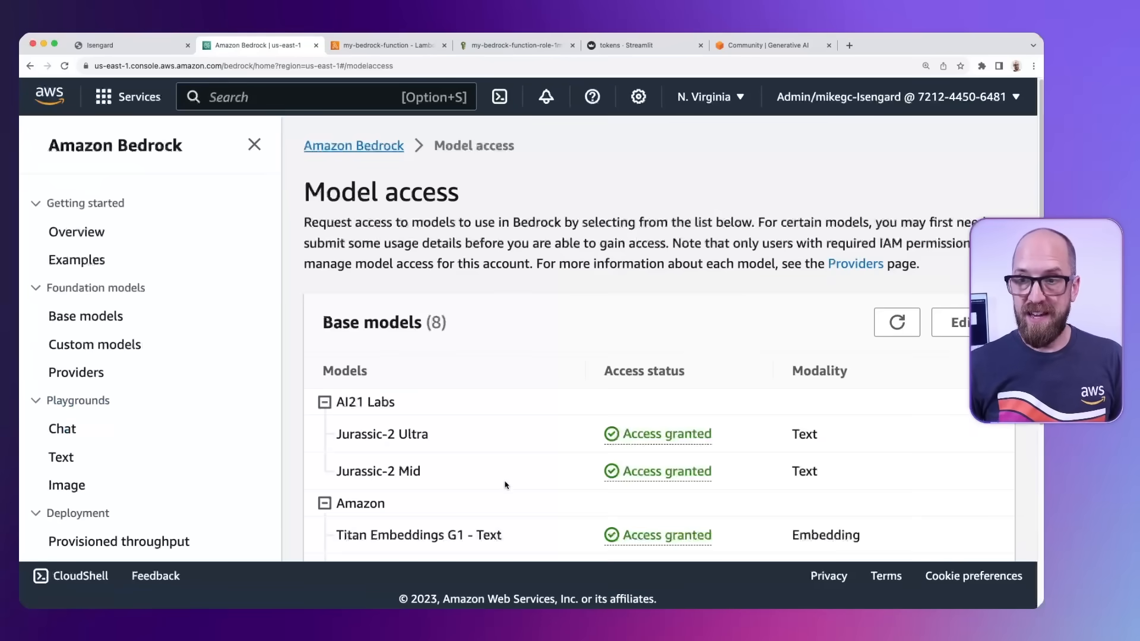
scroll("down", 3)
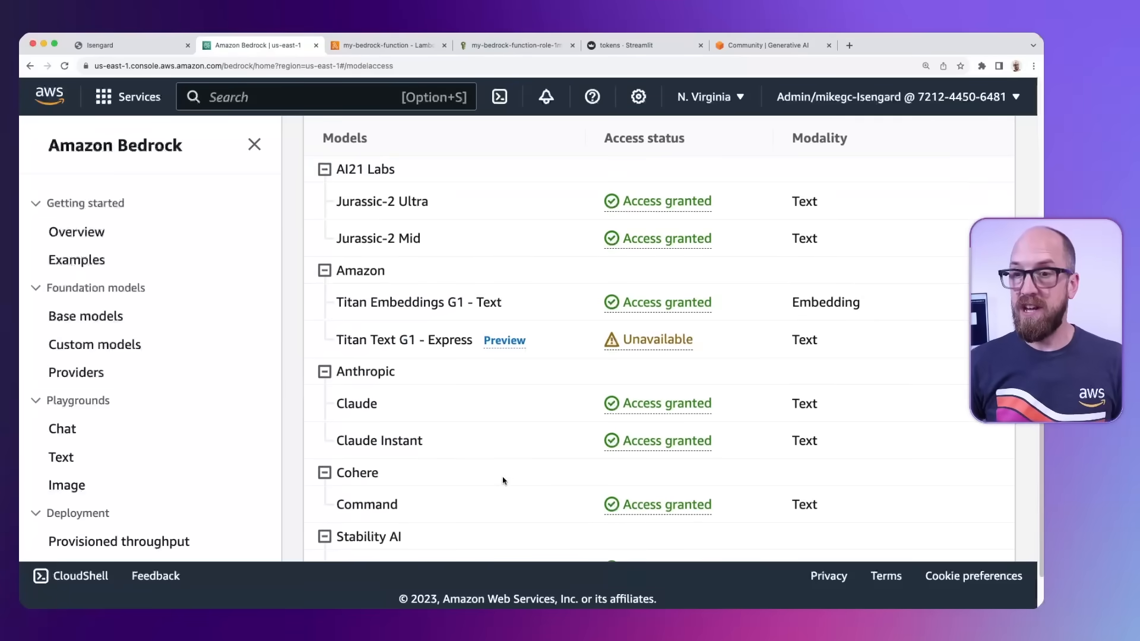
scroll("down", 3)
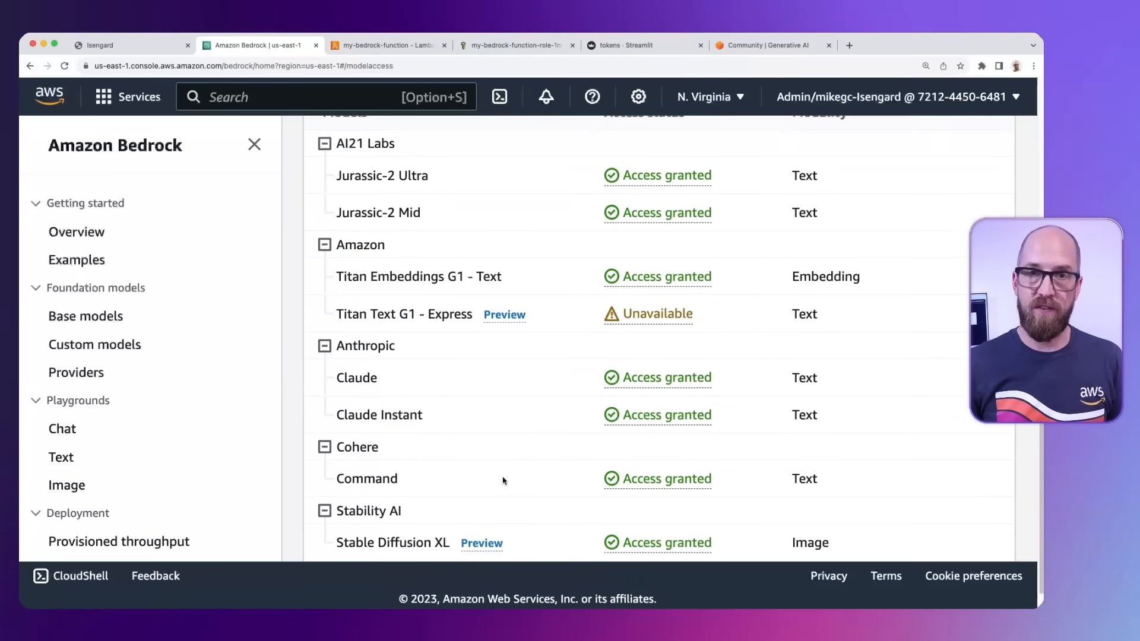
scroll("down", 3)
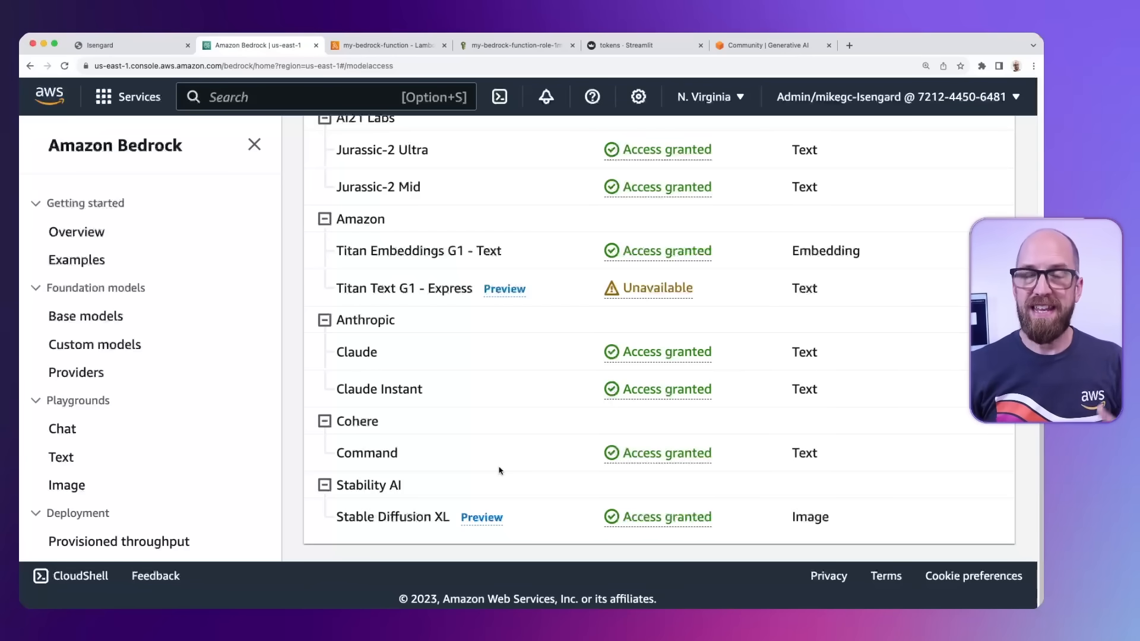
Switch to my-bedrock-function and scroll to lambda_function.py, which invokes Claude v2 via bedrock-runtime.
left_click(388, 46)
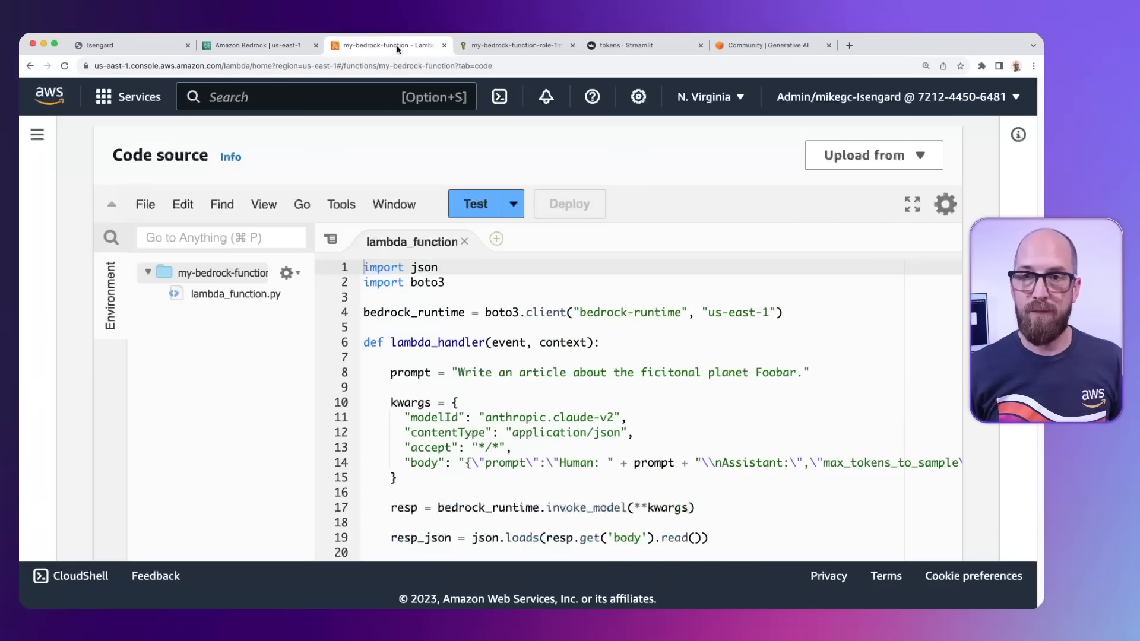
mouse_move(76, 389)
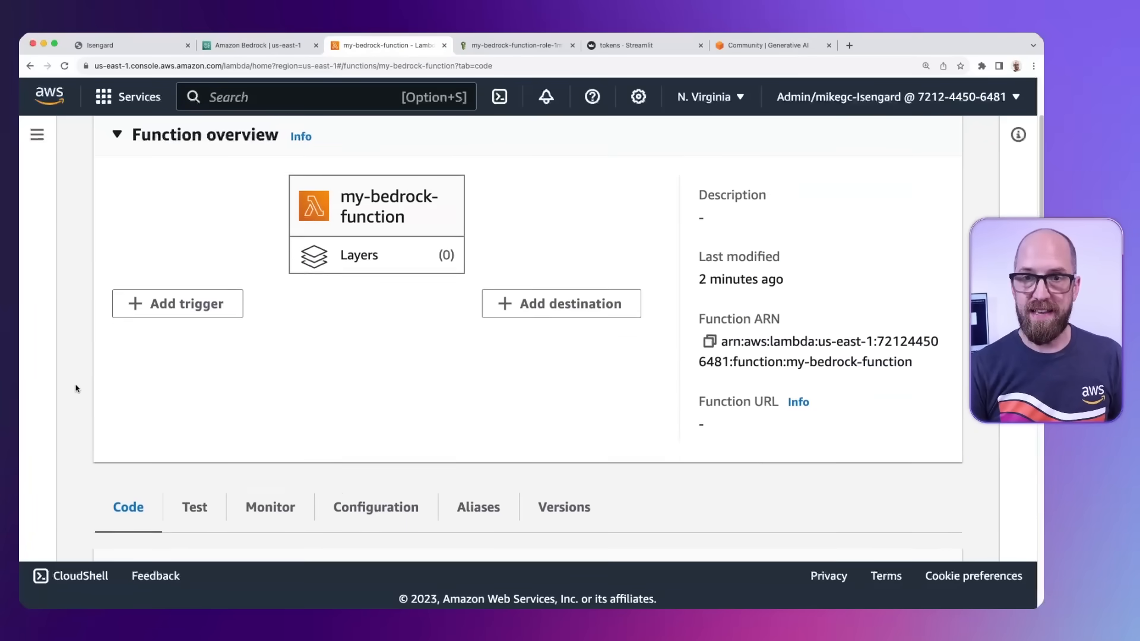
scroll("down", 3)
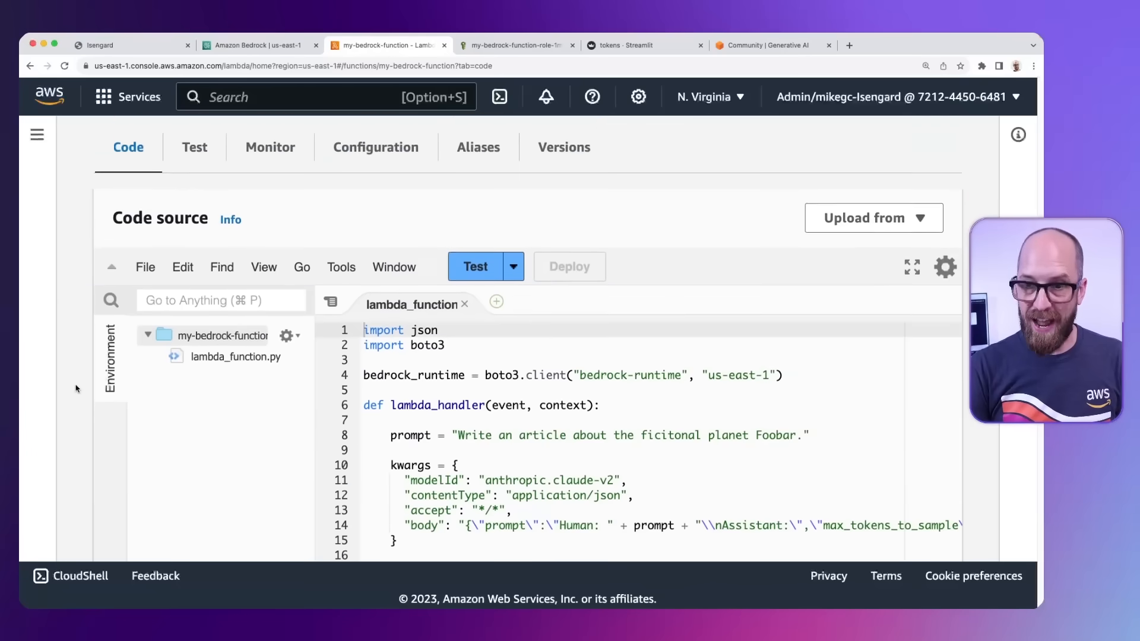
scroll("down", 3)
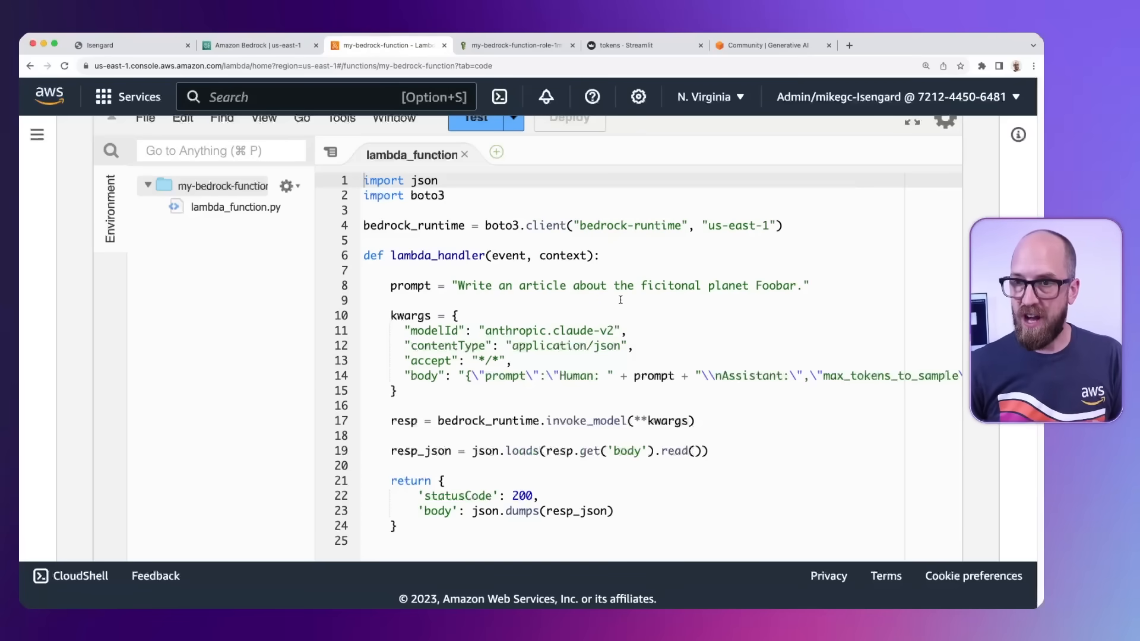
mouse_move(650, 308)
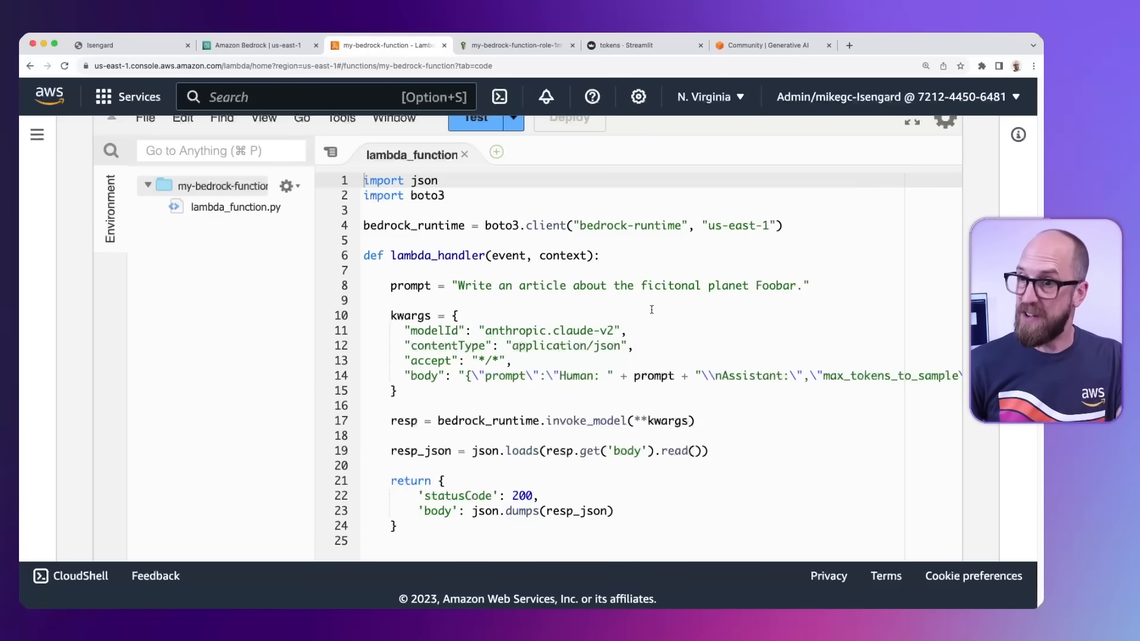
scroll("down", 3)
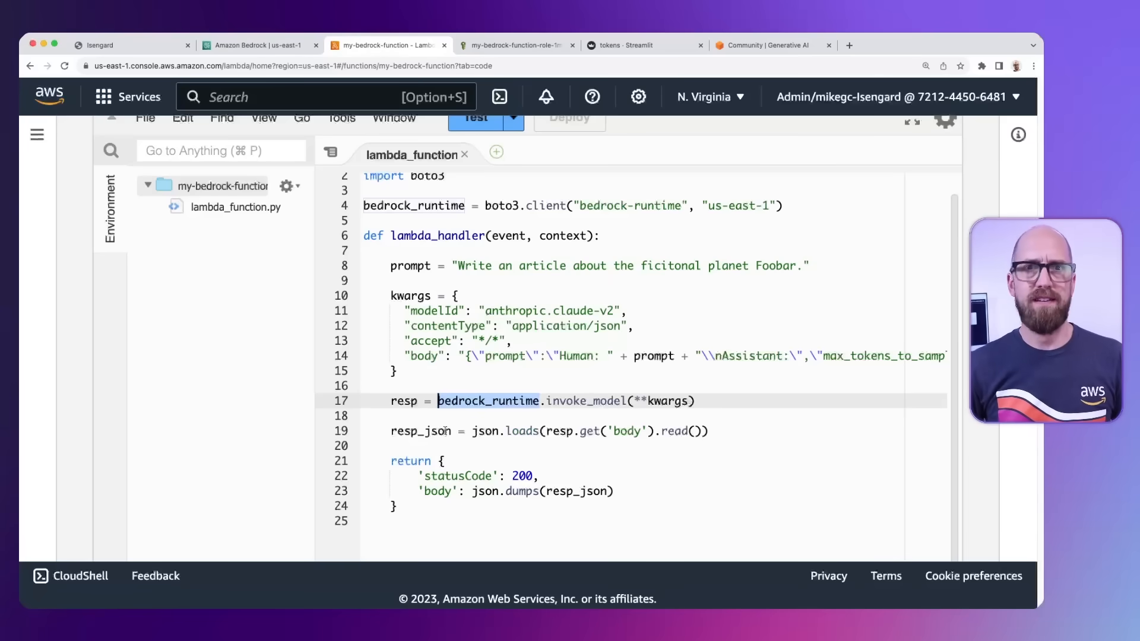
mouse_move(980, 431)
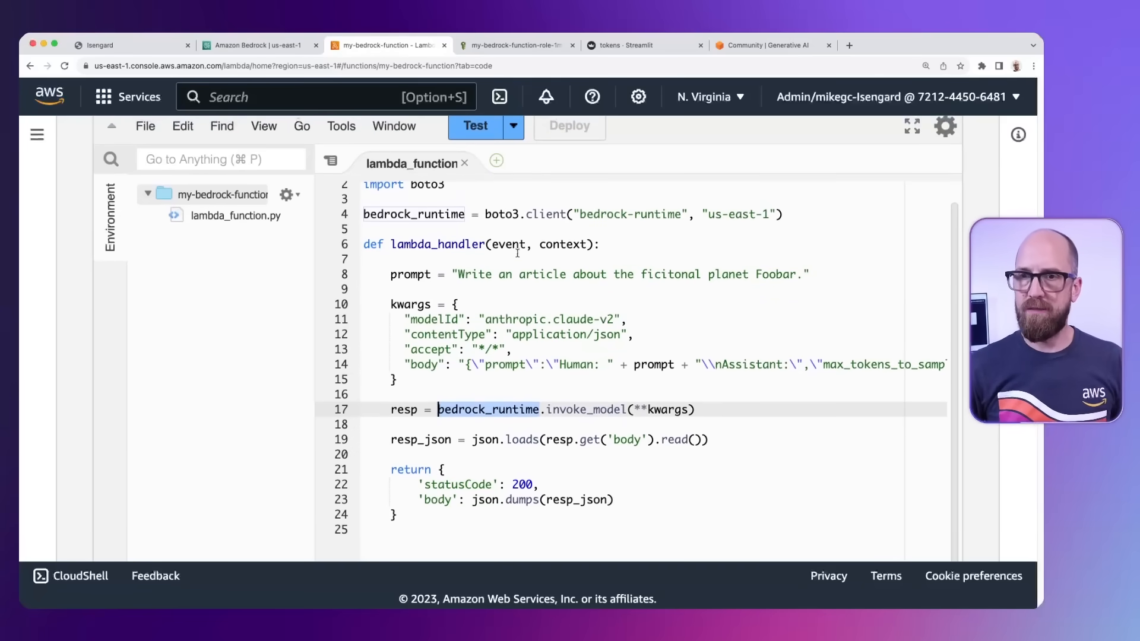
Run the test event and select 'bedrock-runtime' in the Unknown service error message.
left_click(475, 126)
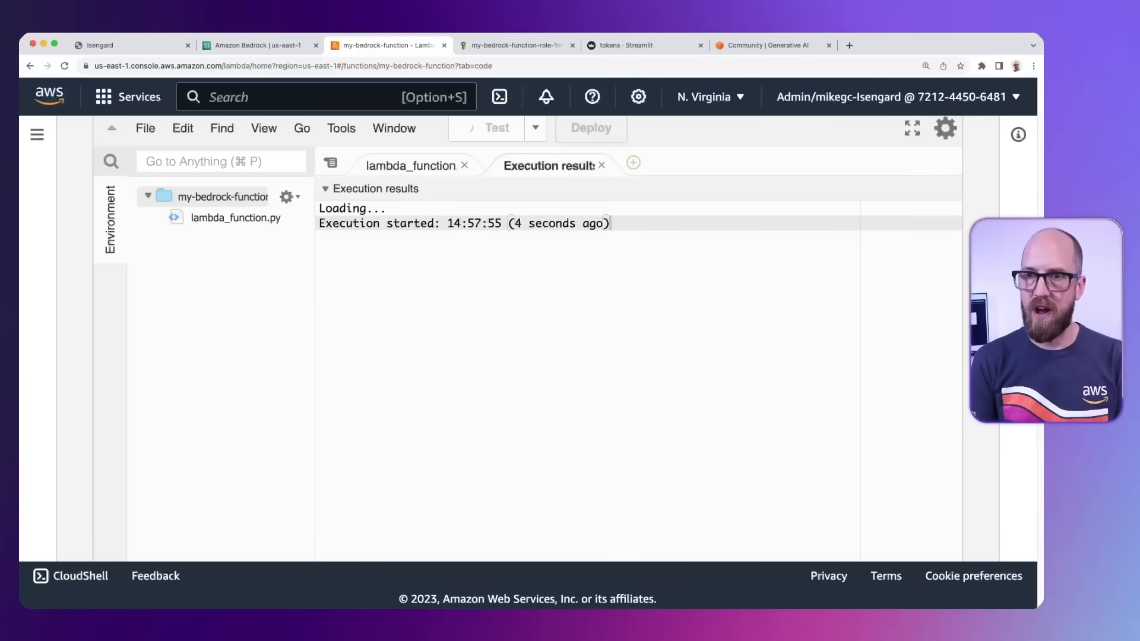
left_click(476, 129)
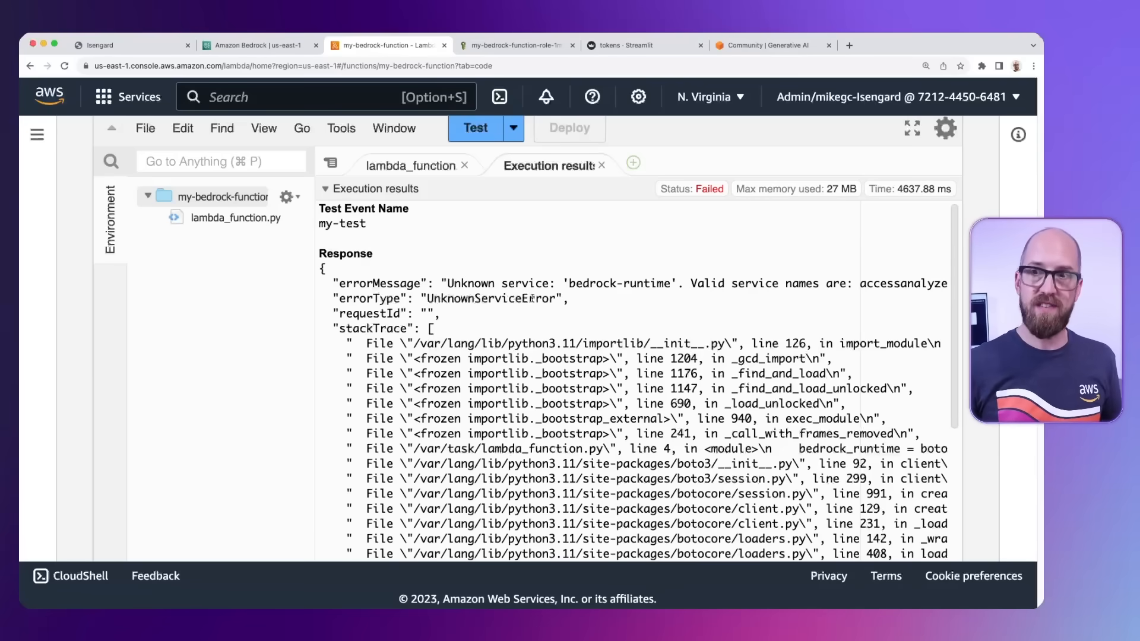
double_click(618, 282)
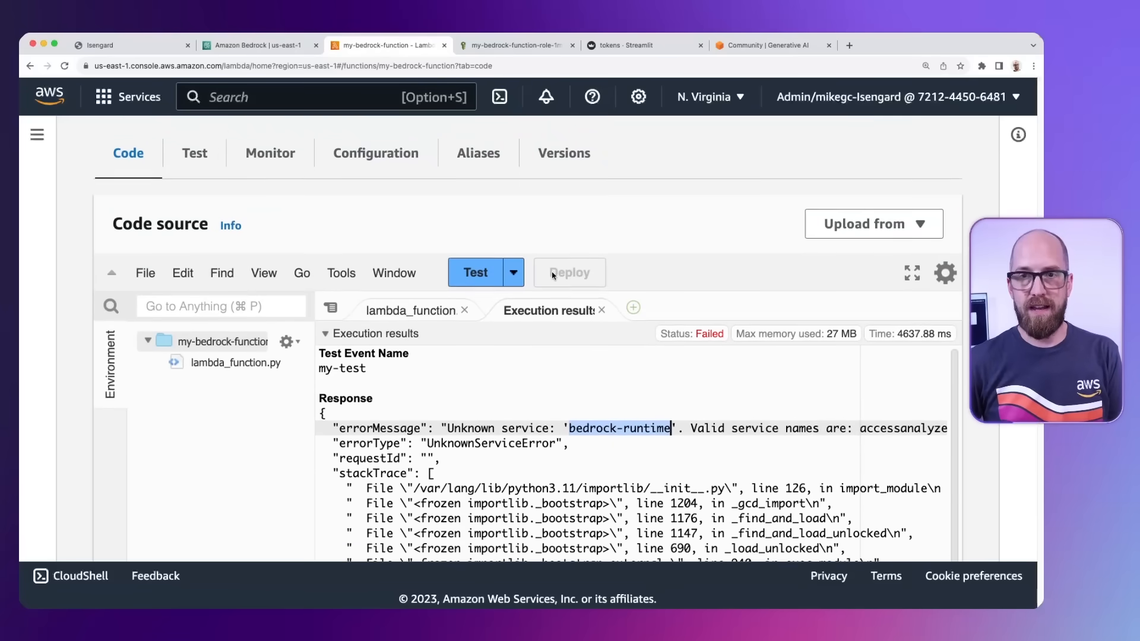
scroll("down", 3)
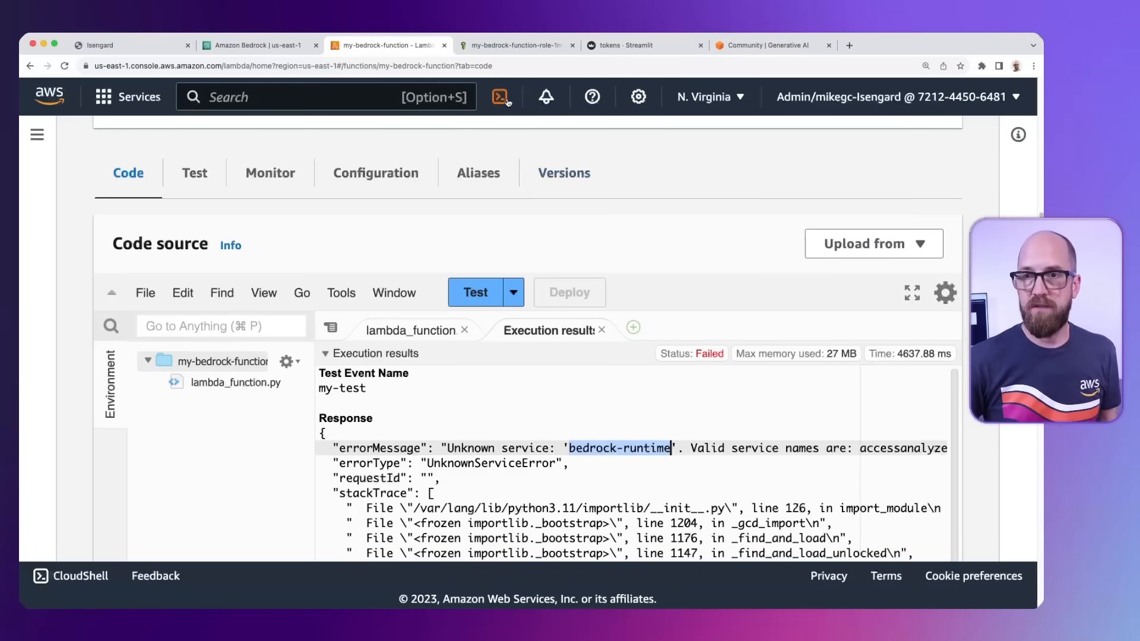
mouse_move(499, 96)
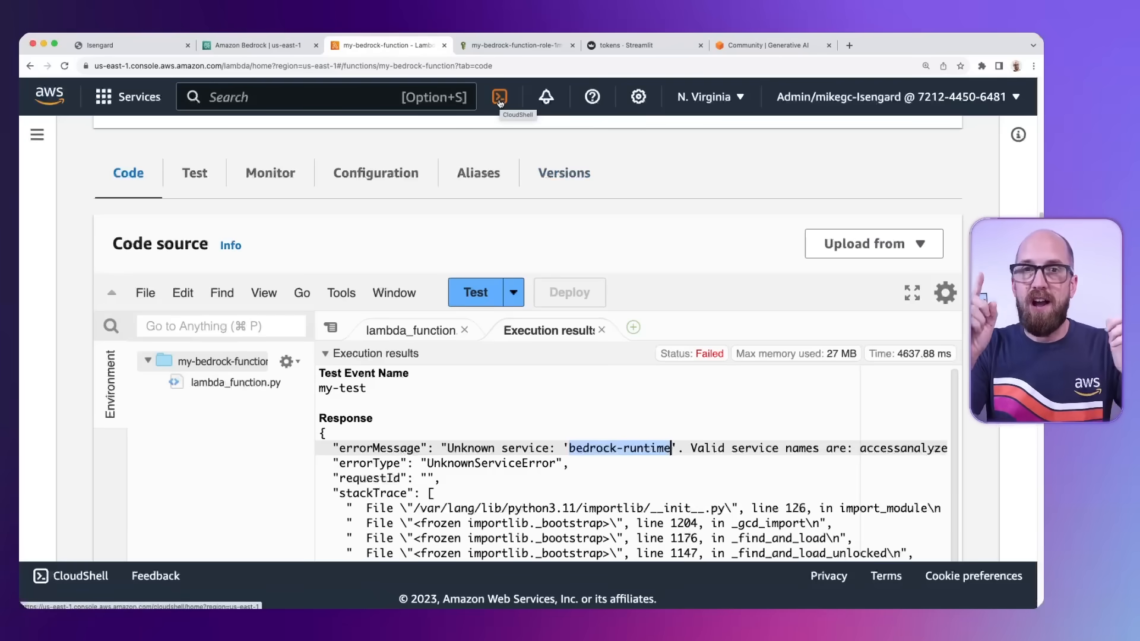
Open CloudShell, then create and enter the bedrock-layer directory.
left_click(499, 97)
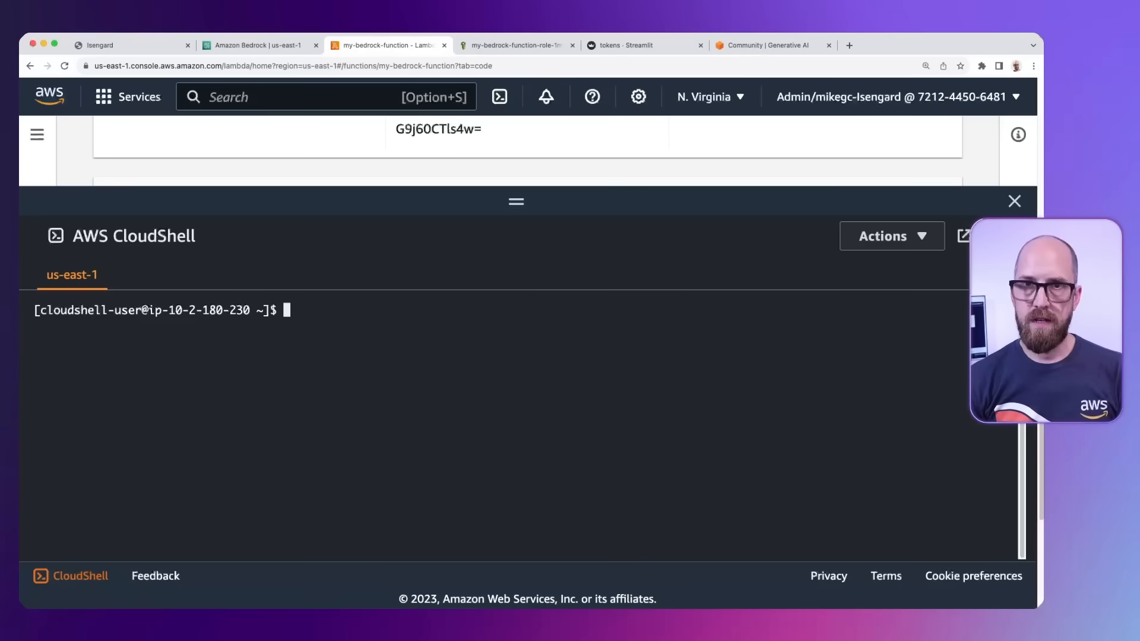
type("mkdir")
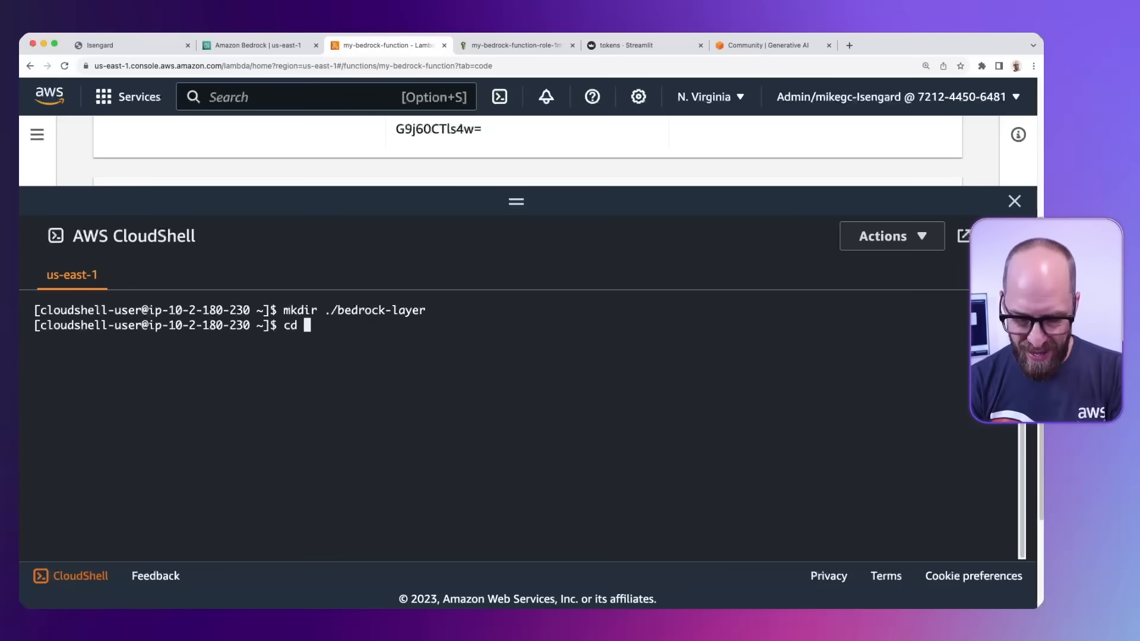
type("./bedrock-layer/")
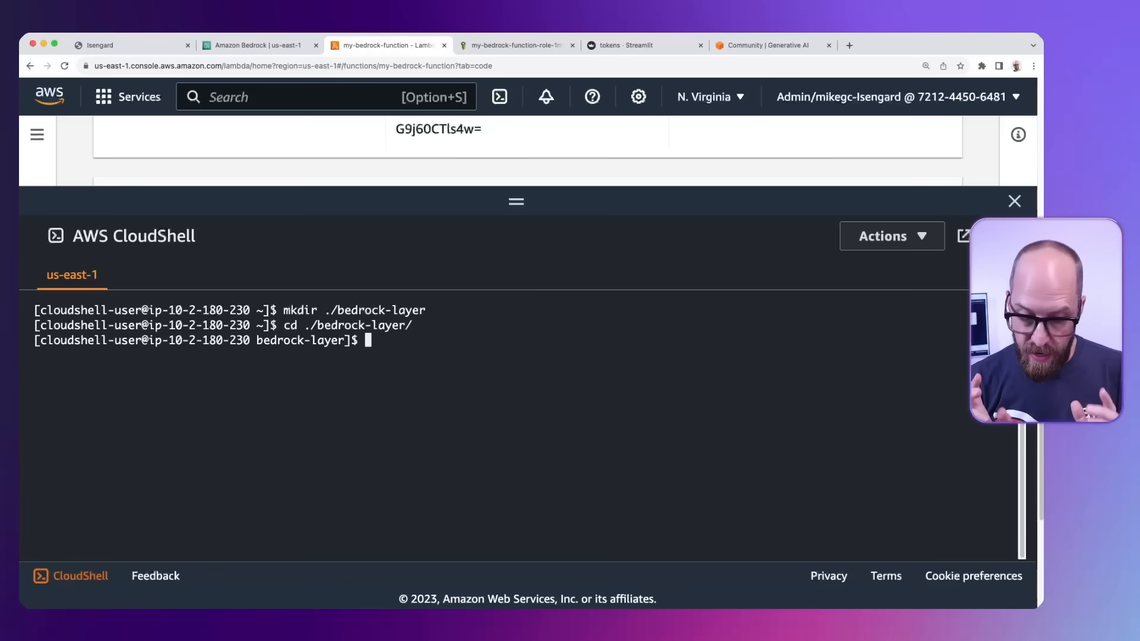
Create the python subfolder and list the directory with ls -l.
type("mkdri")
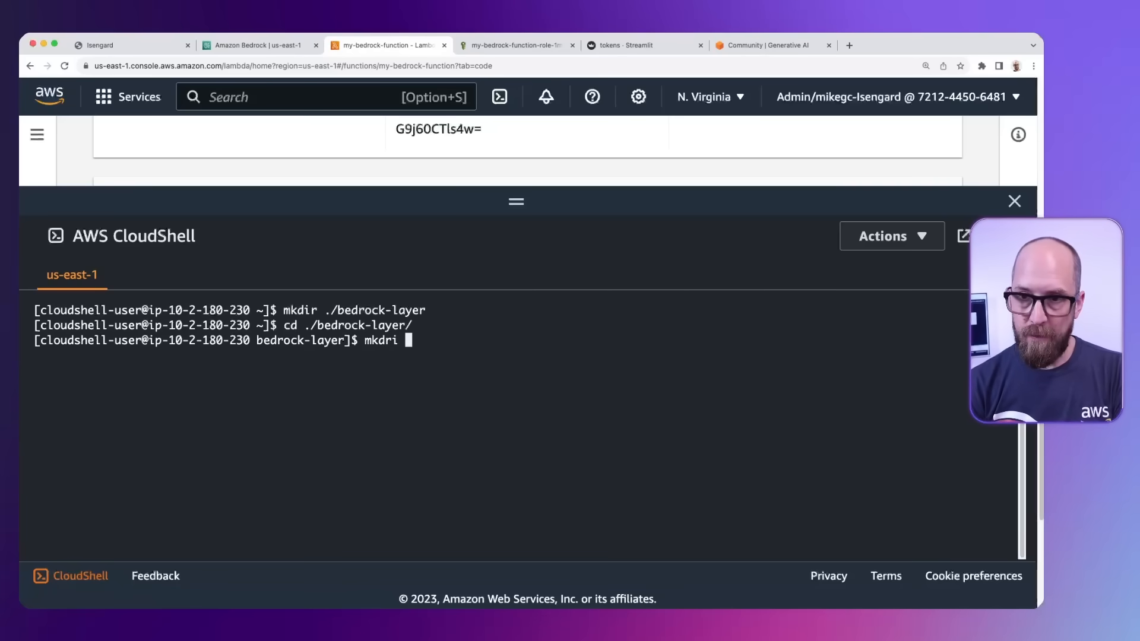
key("Backspace")
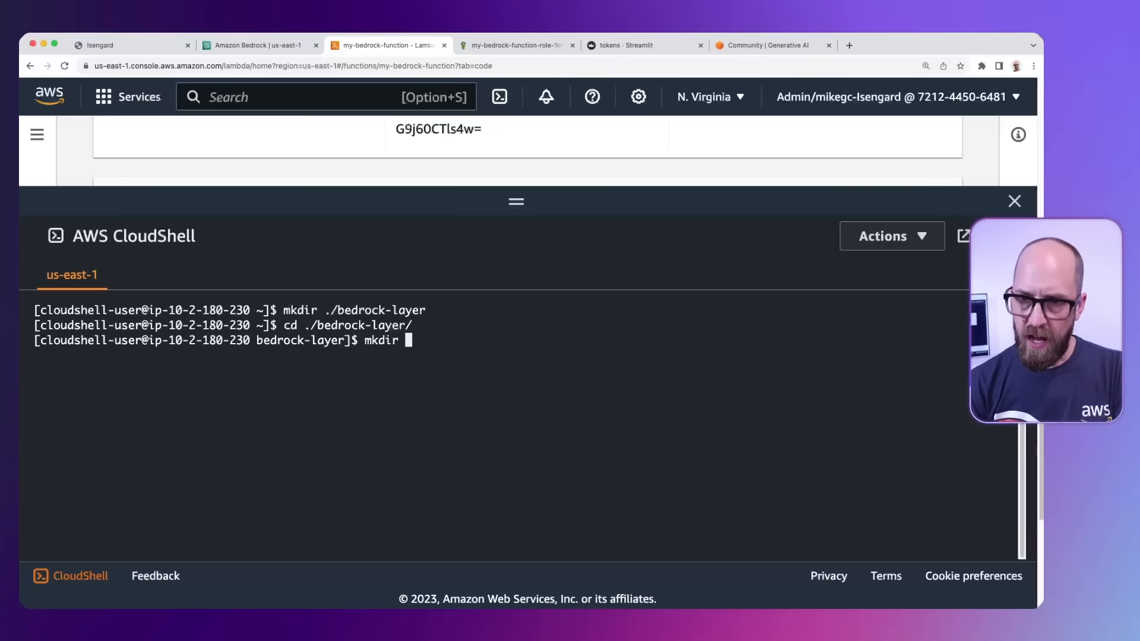
type("./p")
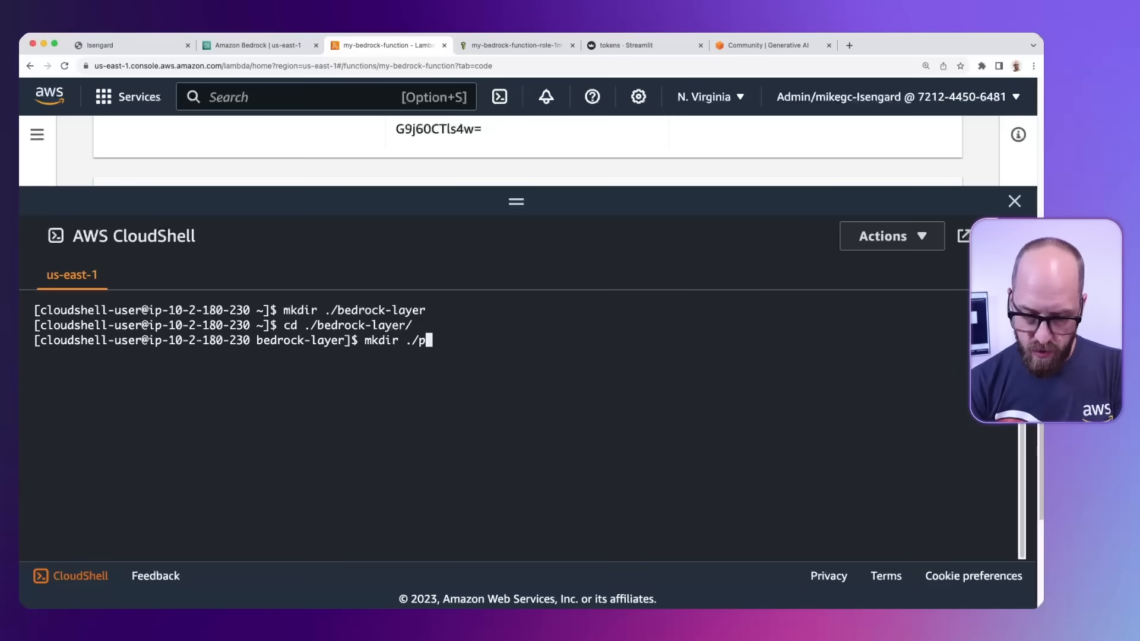
type("ython")
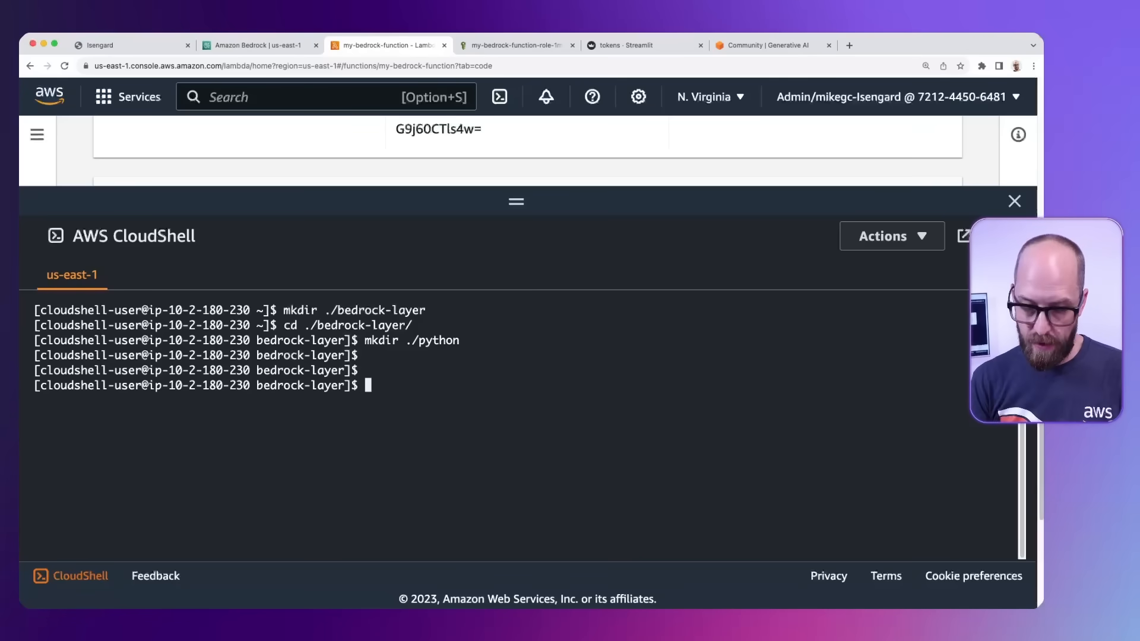
type("ls -l")
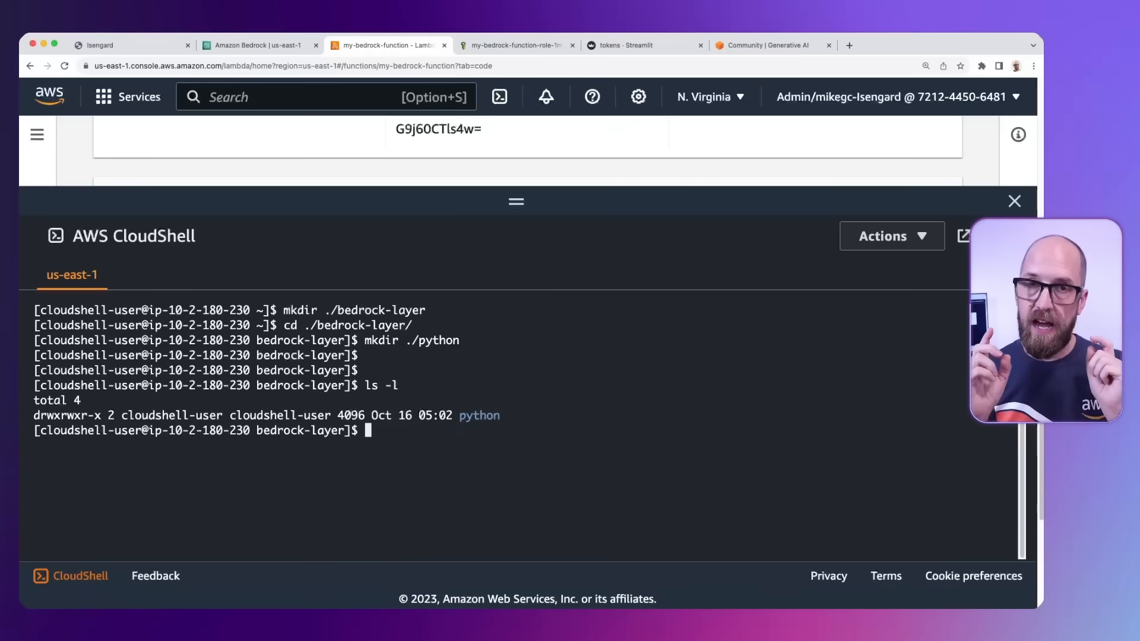
Install boto3 into ./python with pip3 install -t.
type("pip")
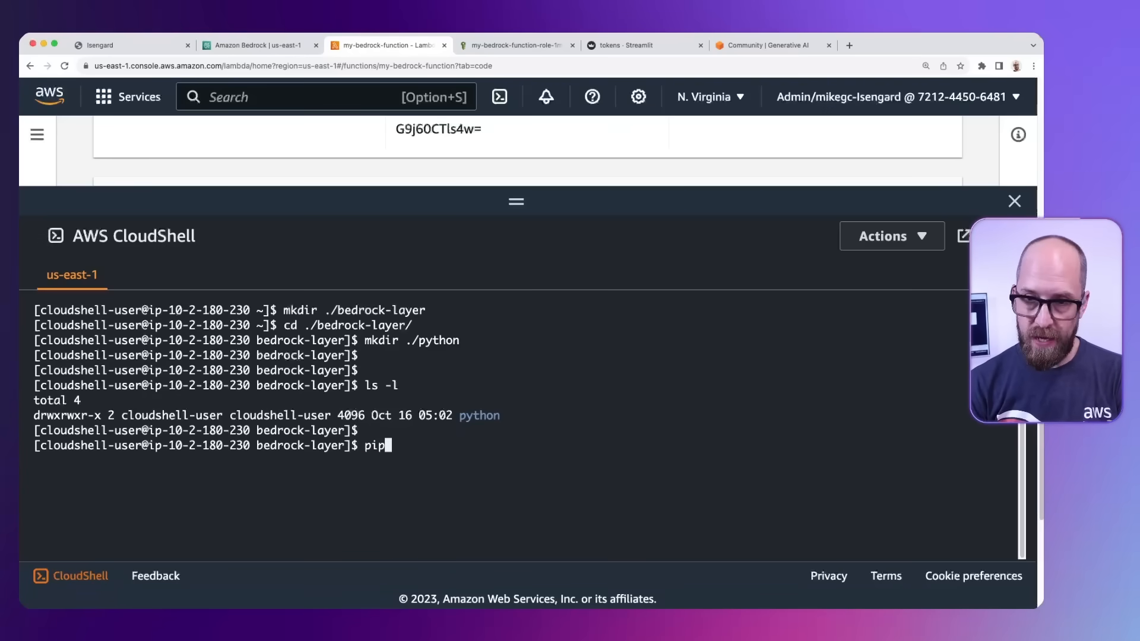
type("3")
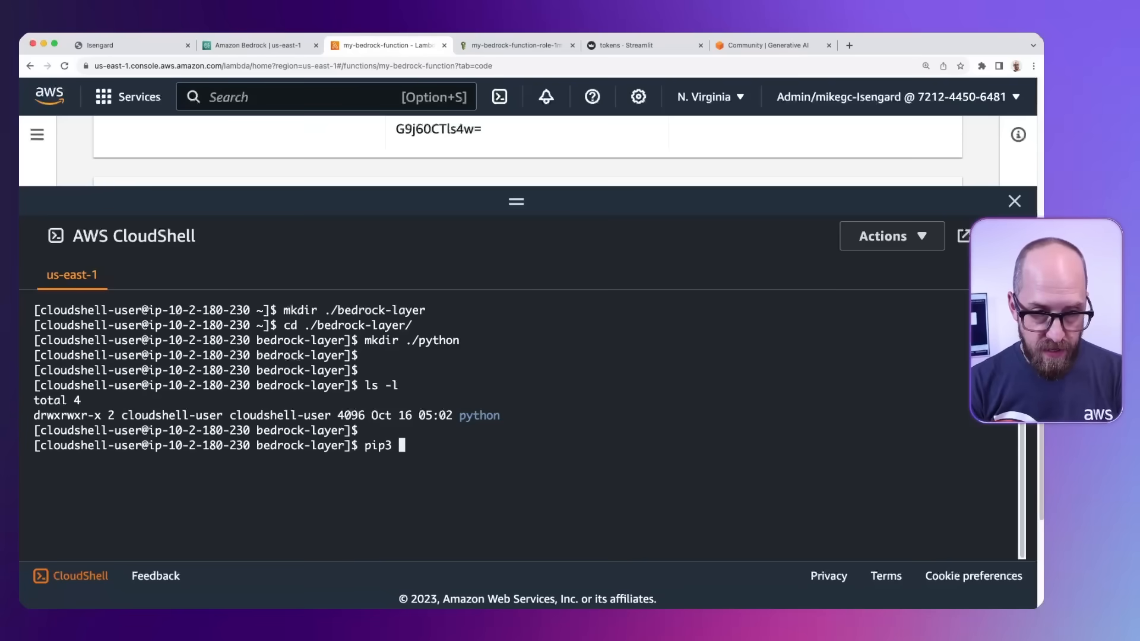
type("install -t")
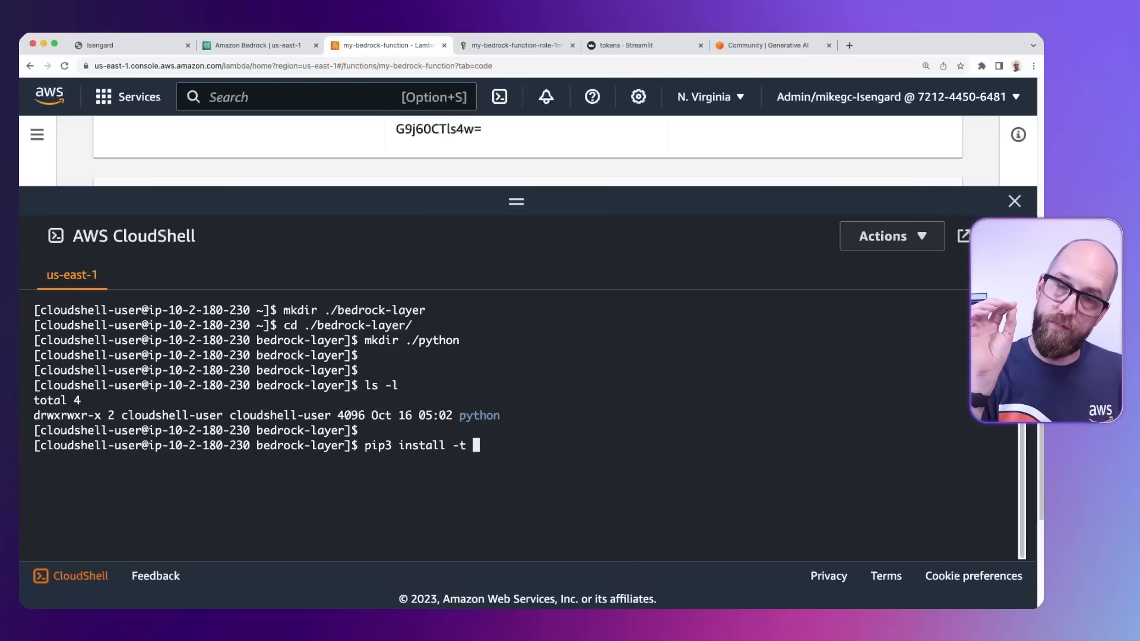
type("./p")
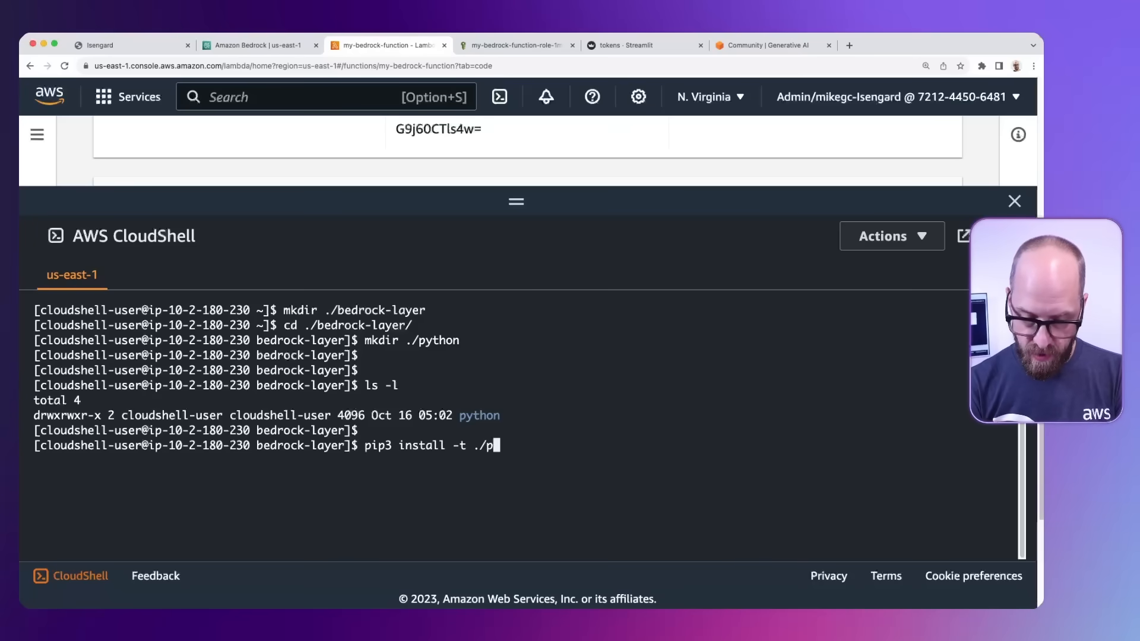
type("ython/ b")
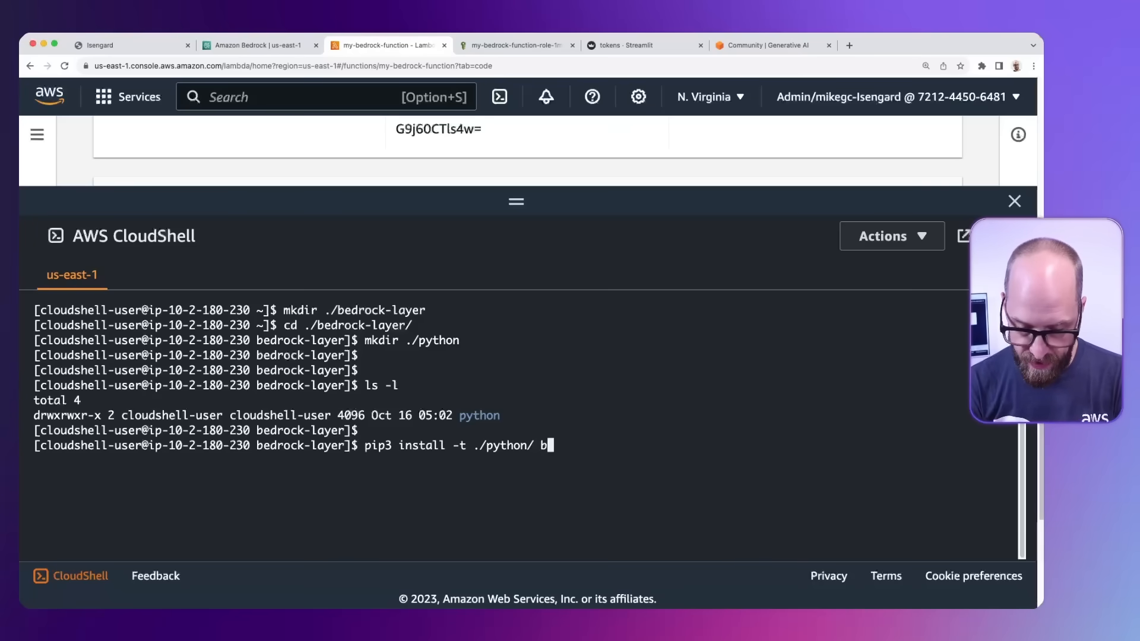
type("oto3")
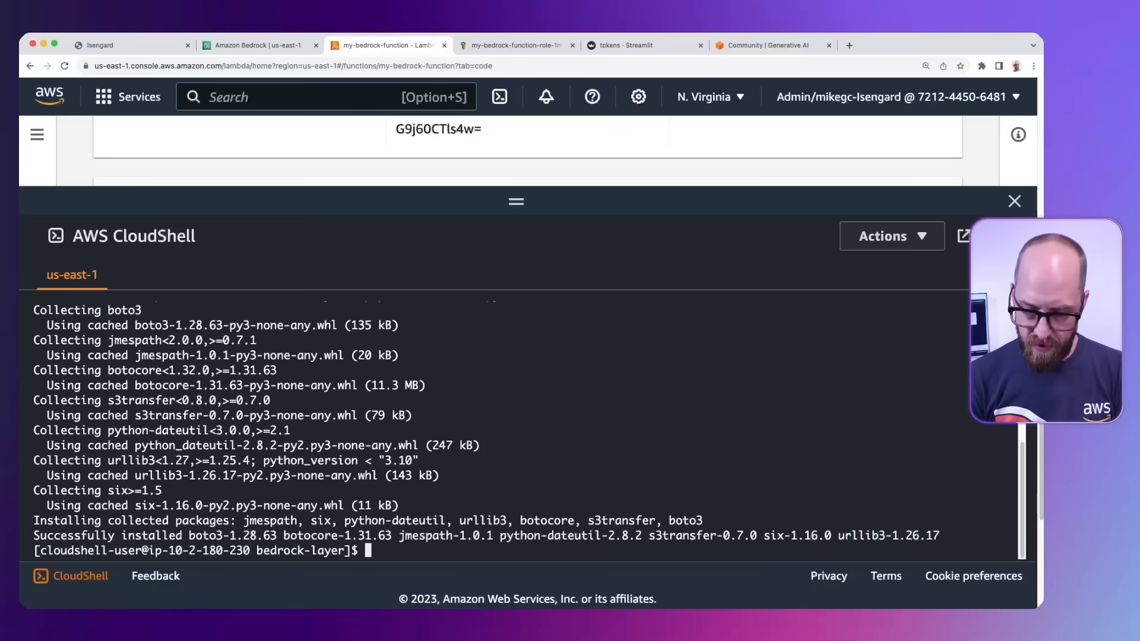
List bedrock-layer and ./python to verify boto3, botocore, s3transfer, jmespath and urllib3.
type("ls")
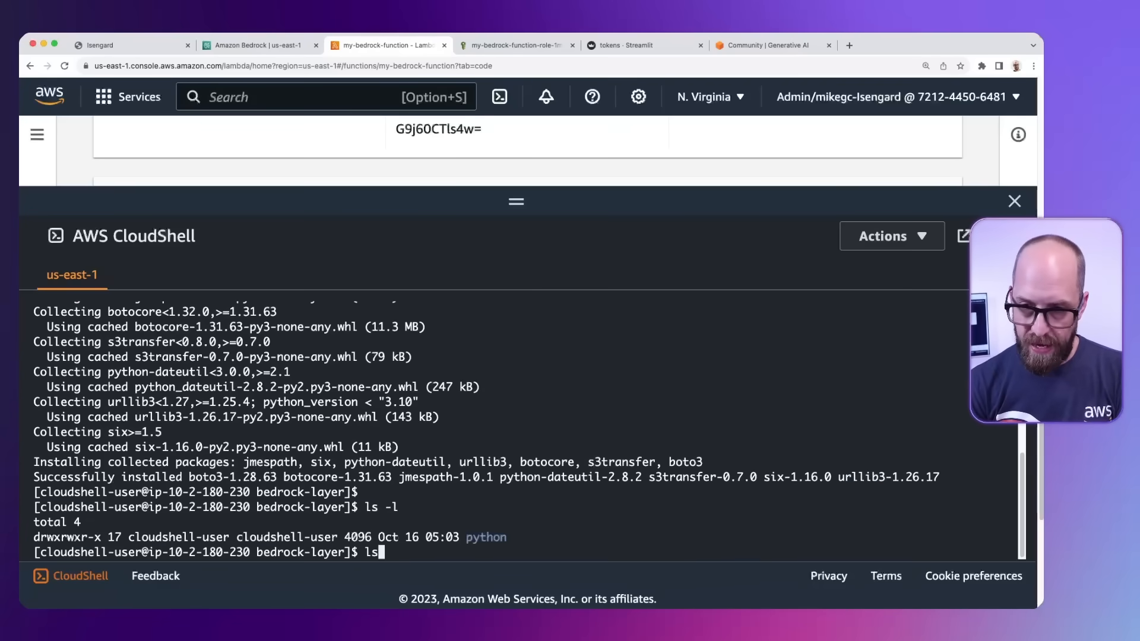
type("-l ./p")
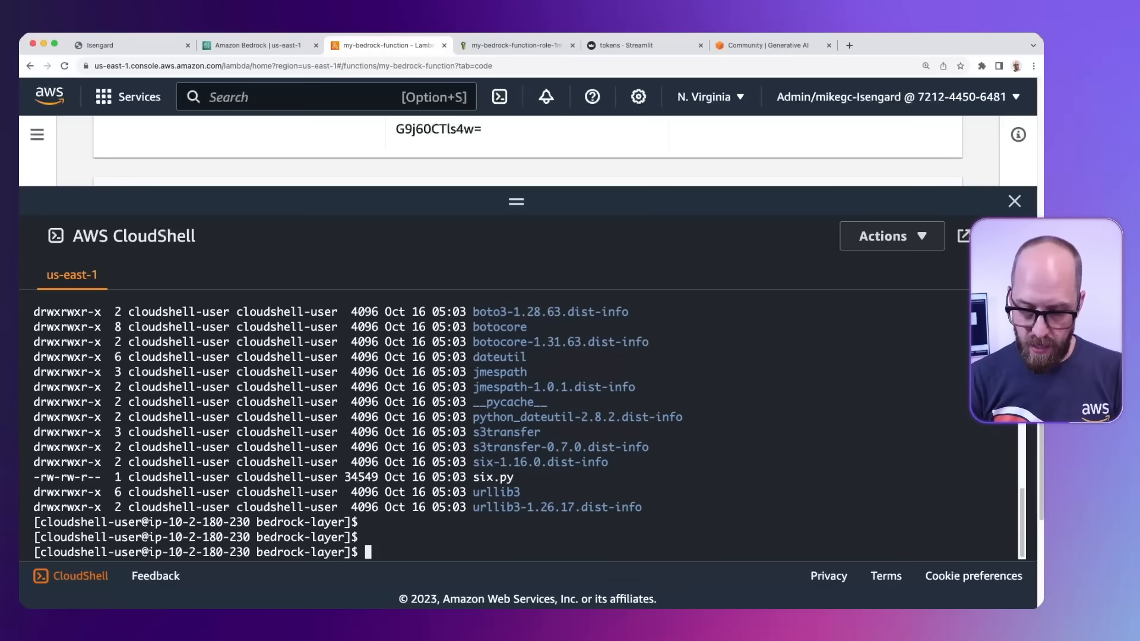
type("ls -l")
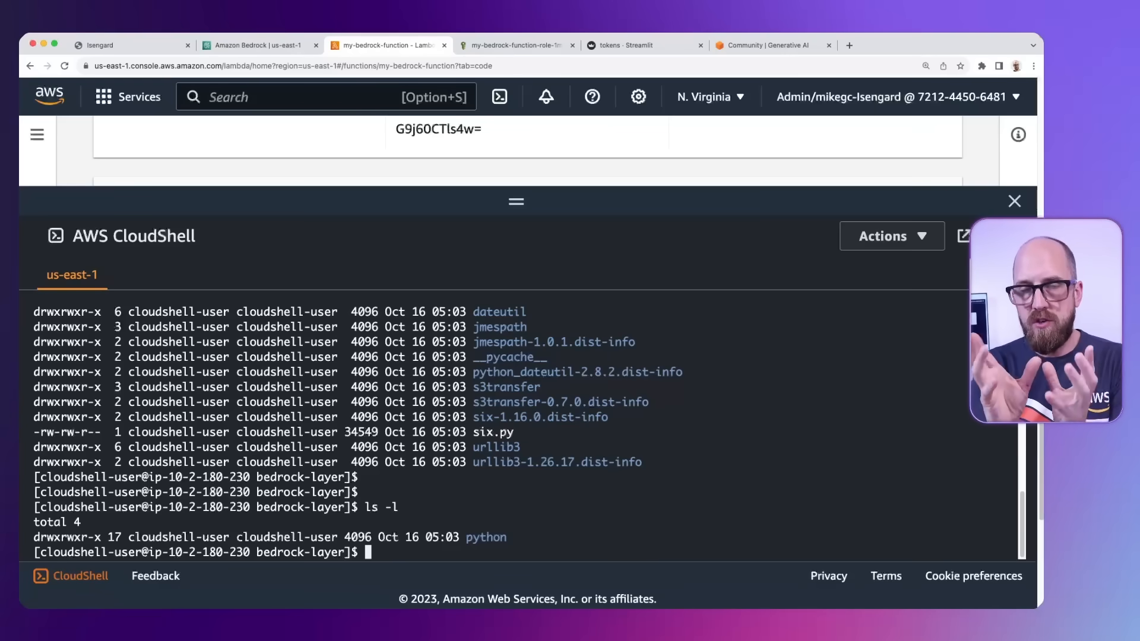
Zip the directory recursively into bedrock-layer.zip and confirm the ~13 MB file with ls -l.
type("zip -r")
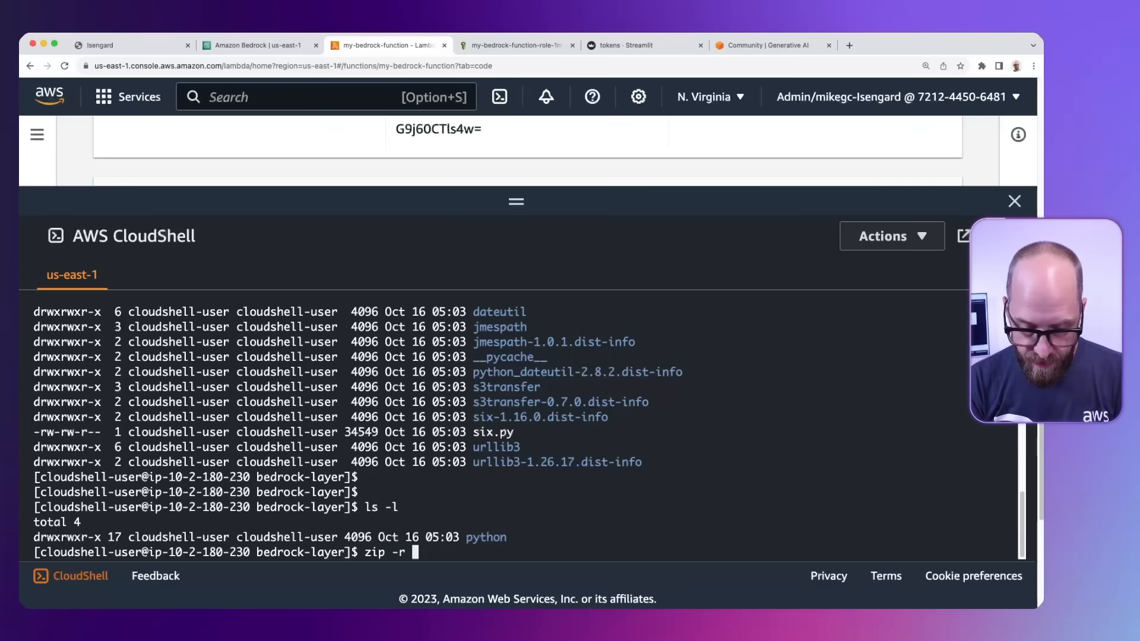
type("bedrock")
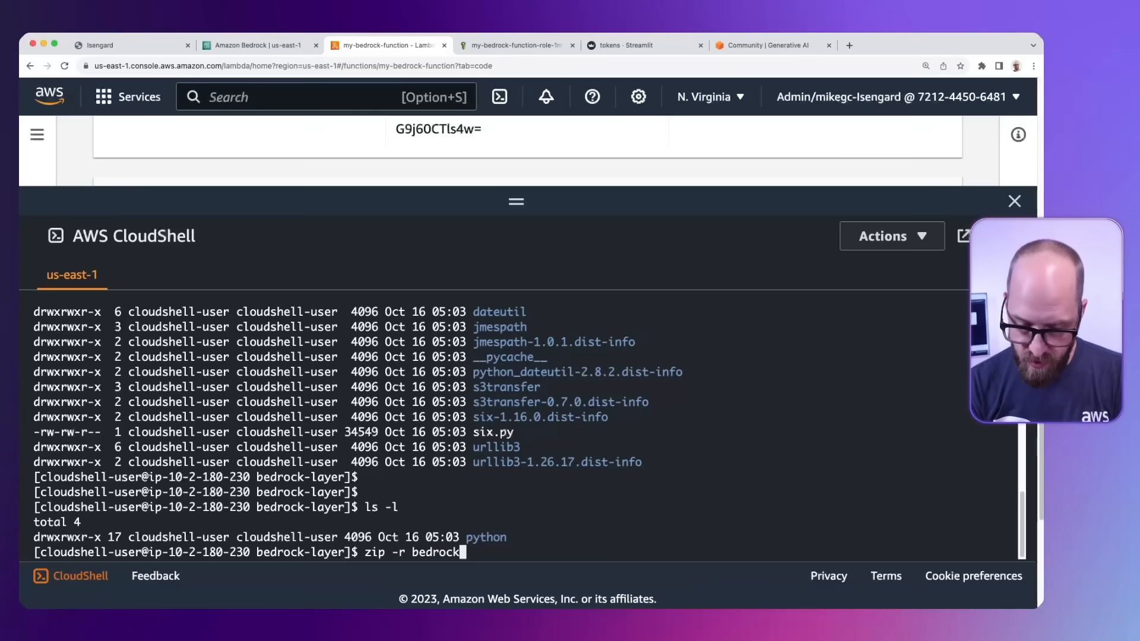
type("-layer.z")
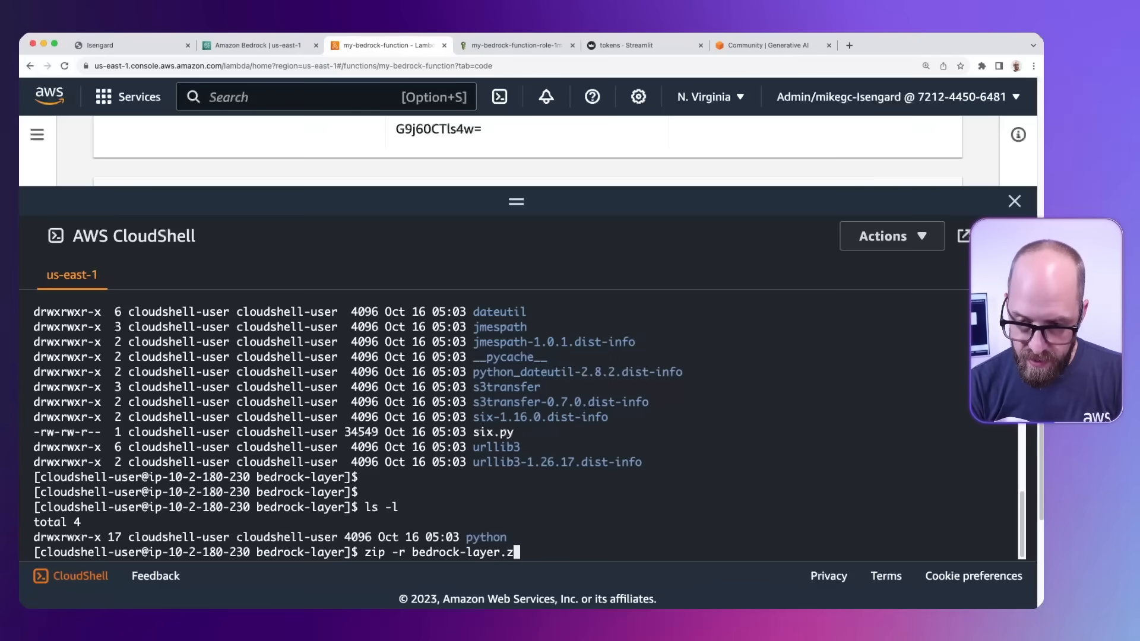
type("ip")
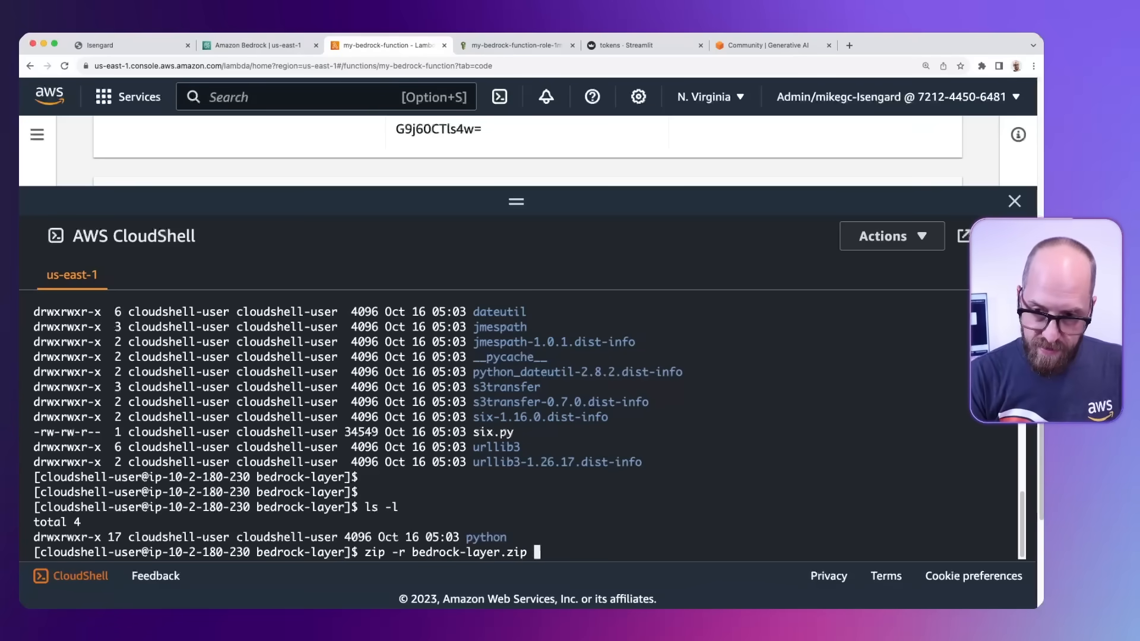
type(".")
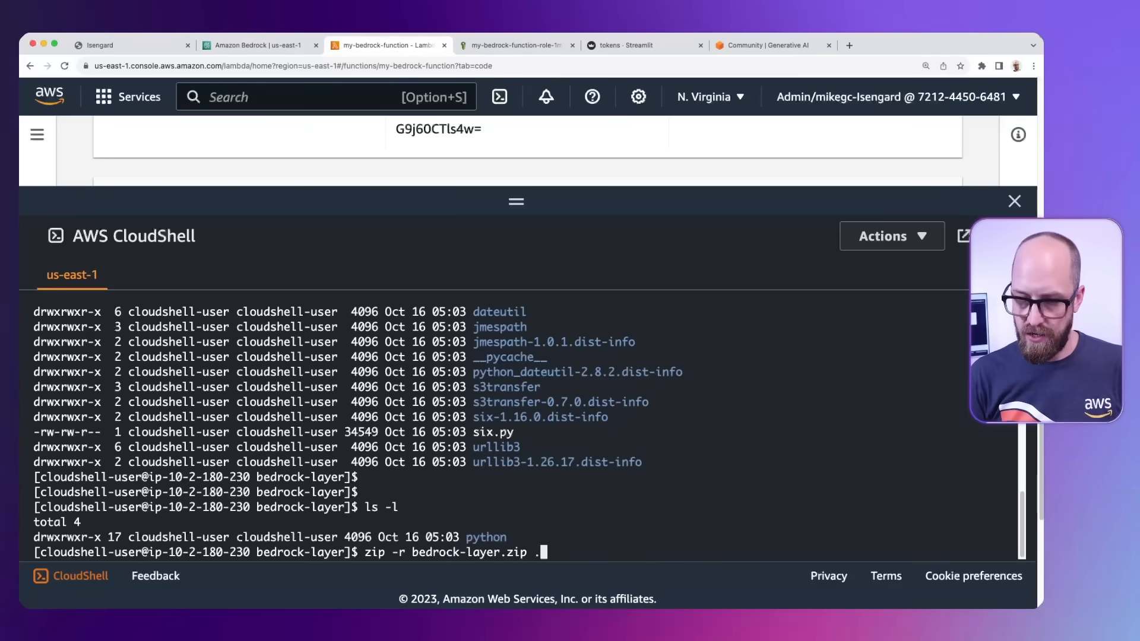
key("Enter")
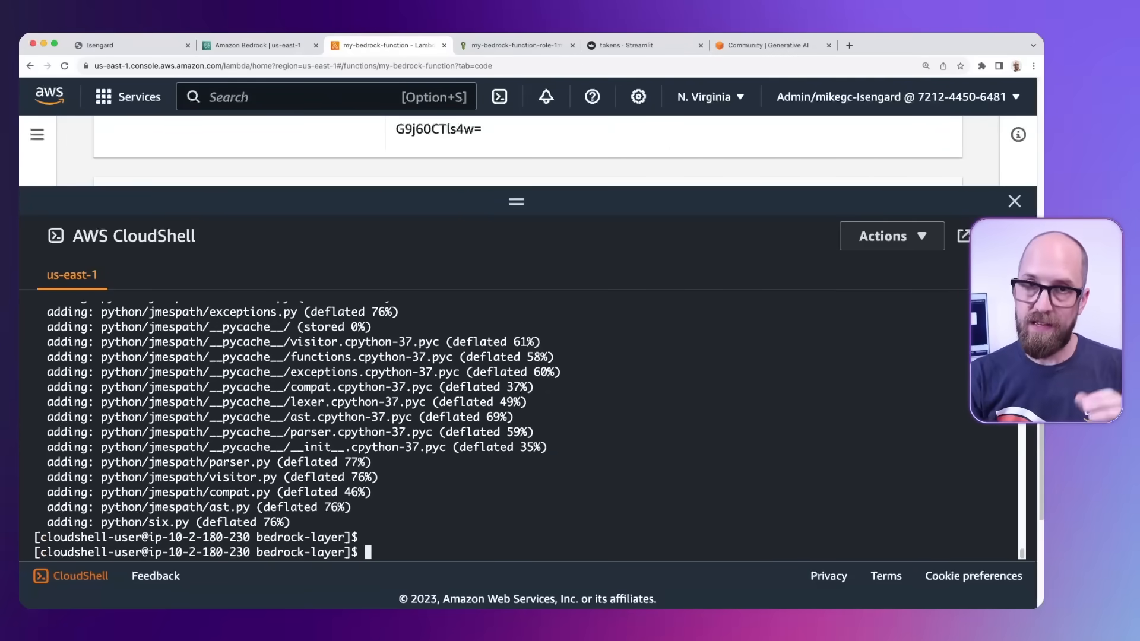
type("ls-l")
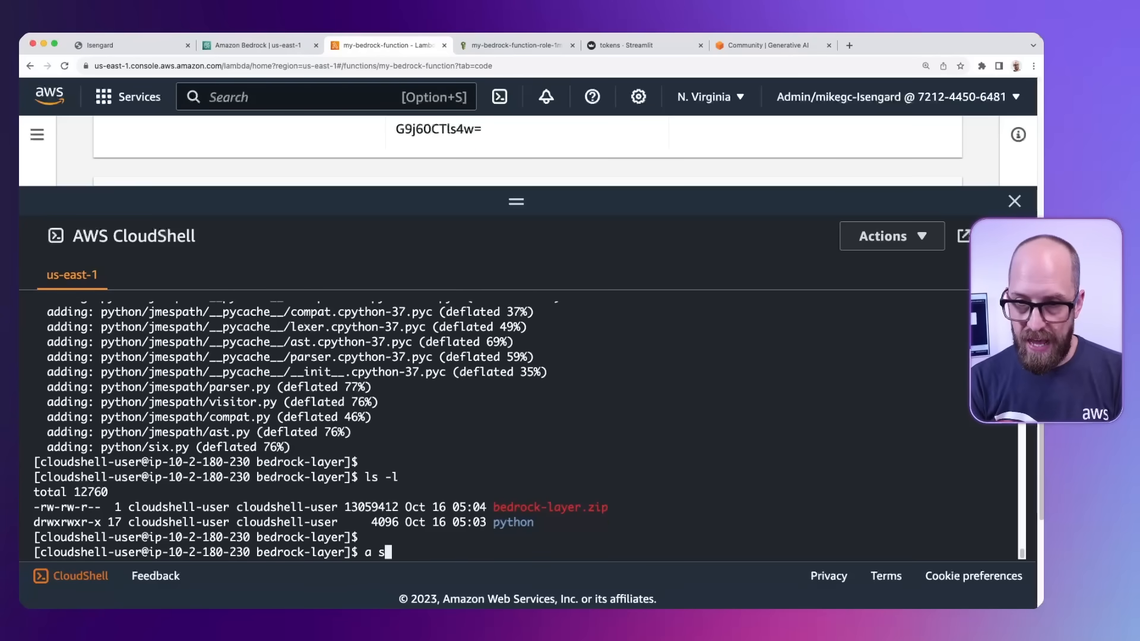
Enter aws lambda publish-layer-version with layer name bedrock-layer.
type("aws")
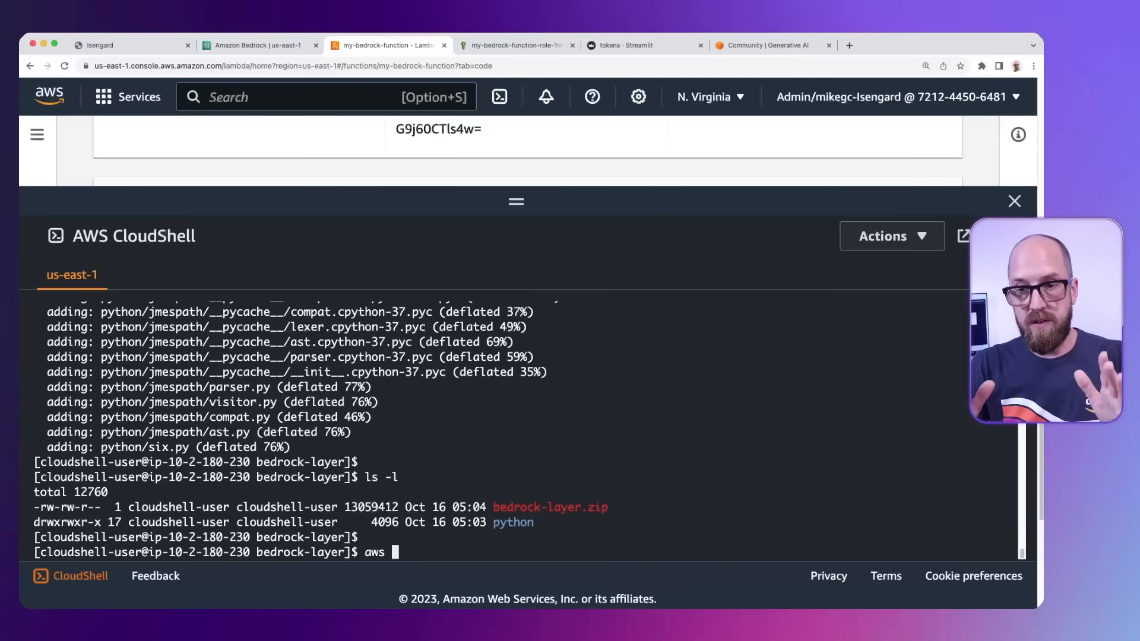
type("lambda")
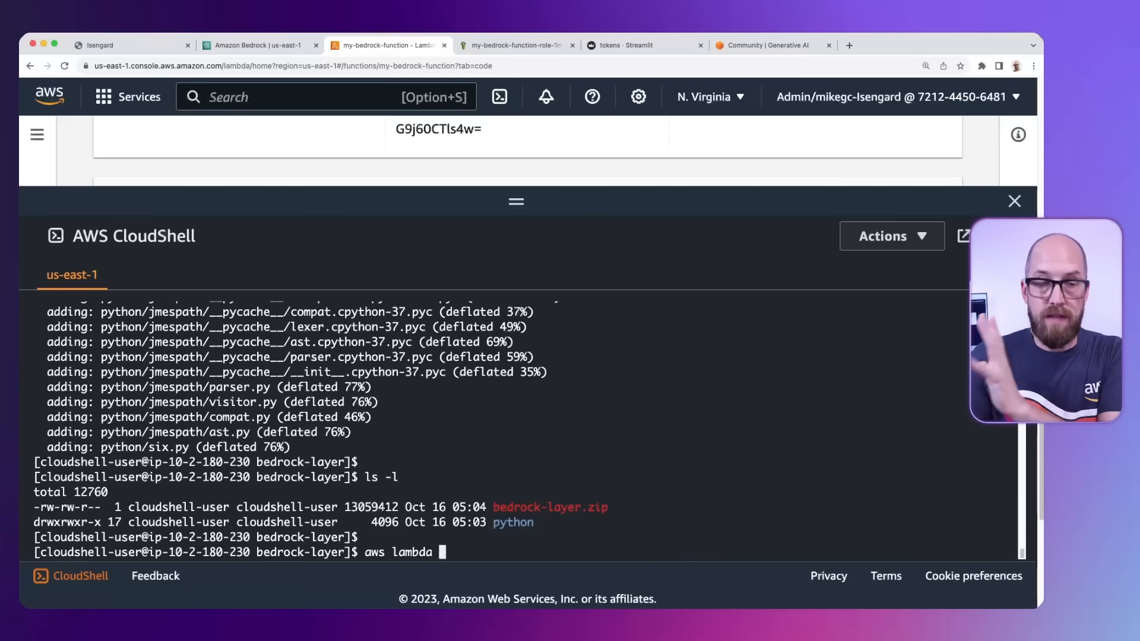
type("p")
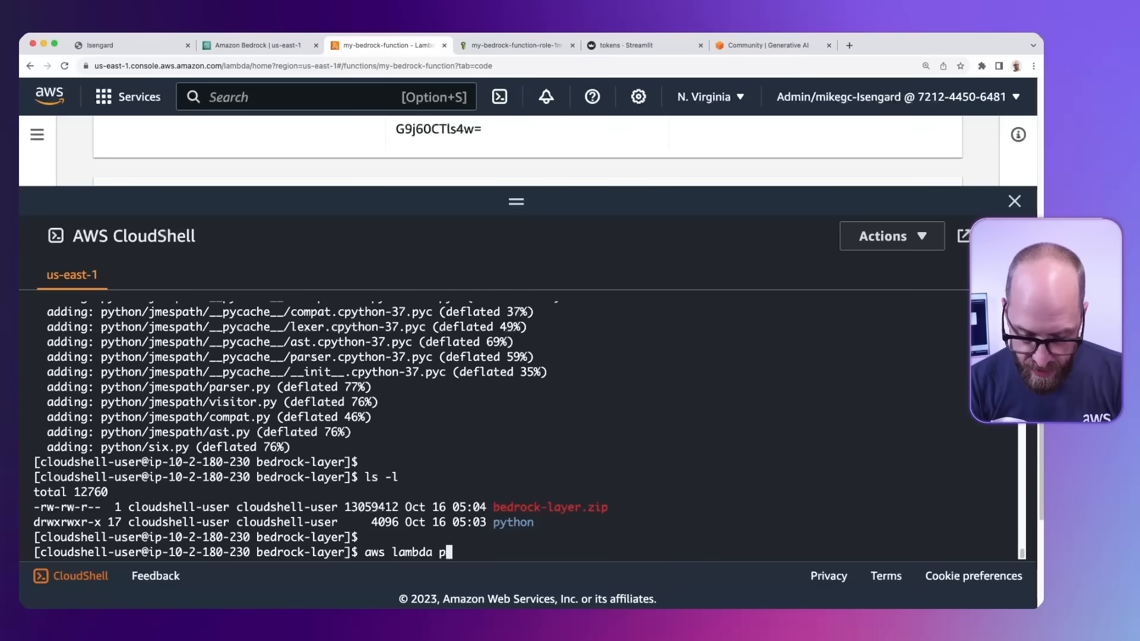
type("ublish-layer-ver")
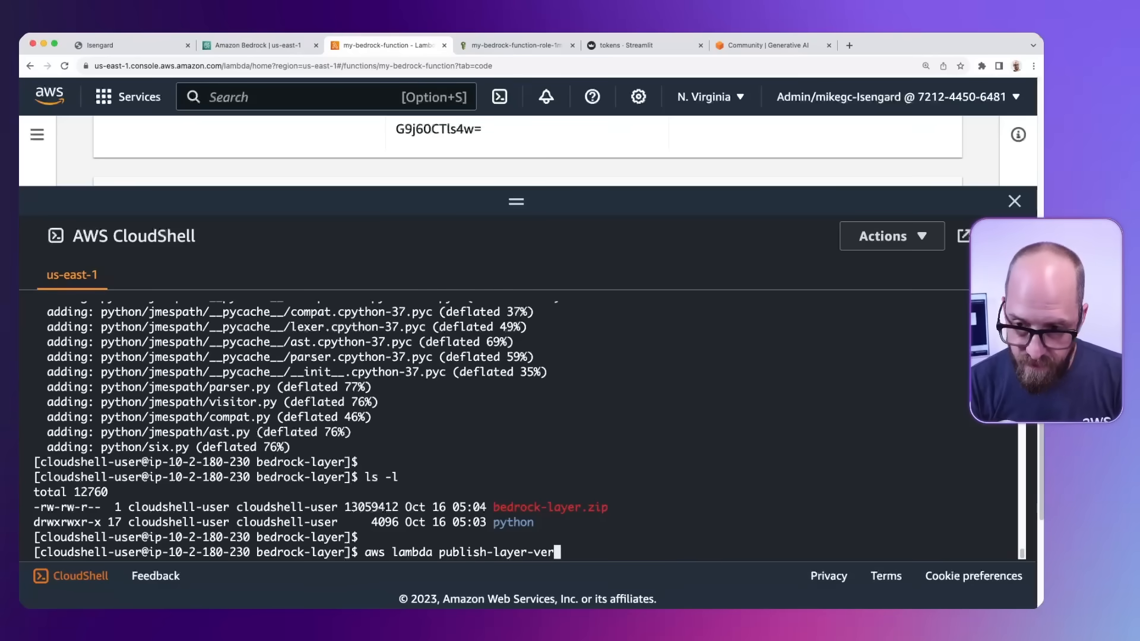
type("io")
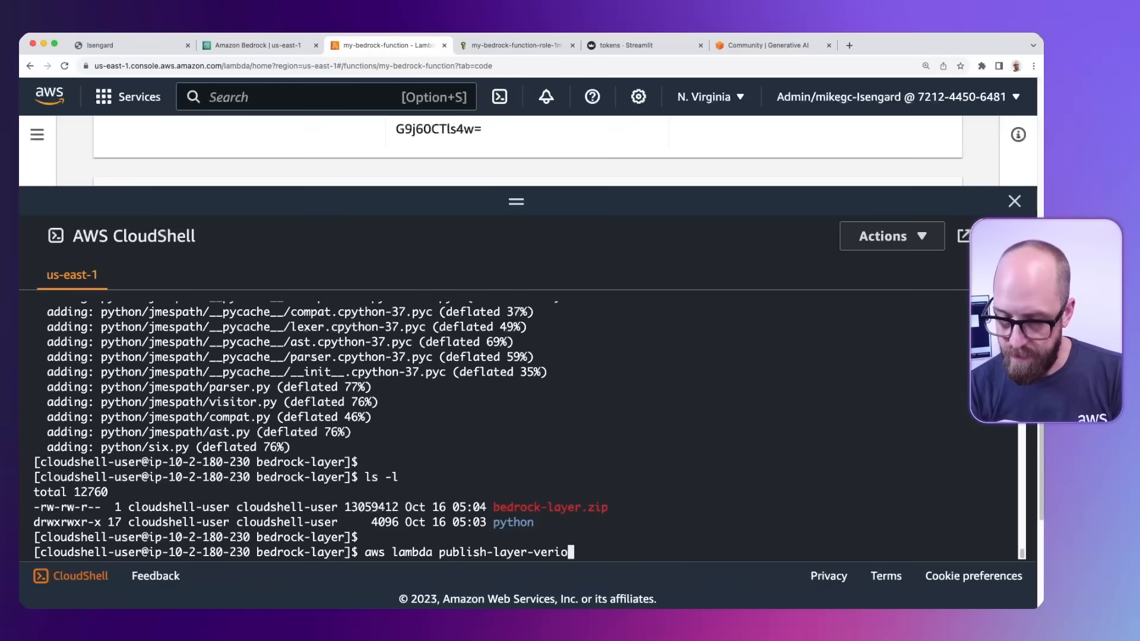
key("Backspace")
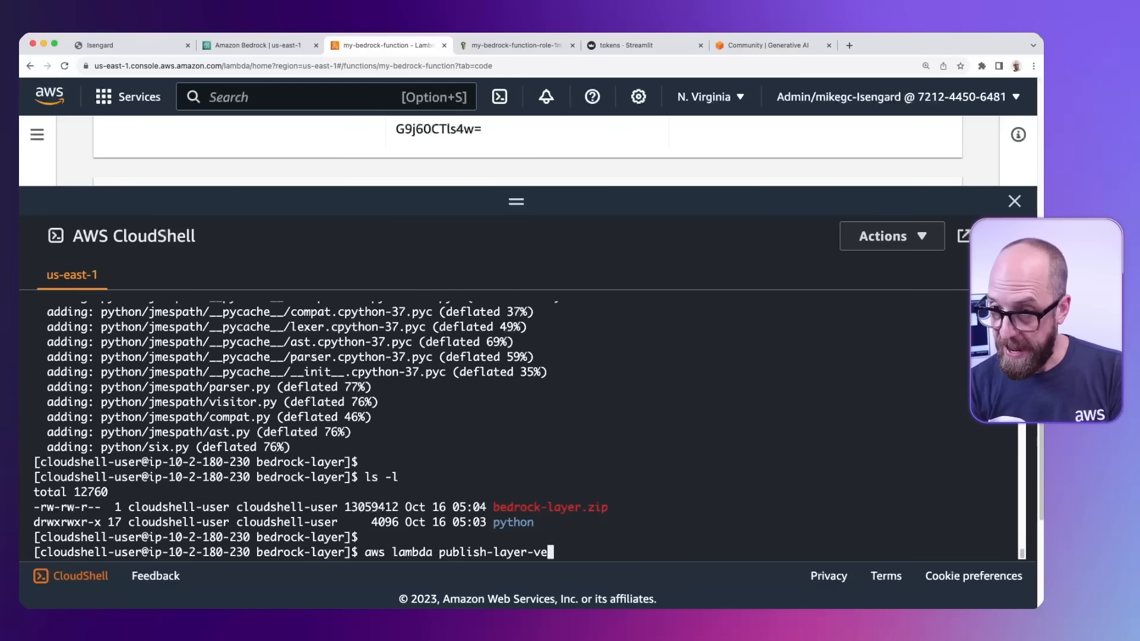
type("rsion")
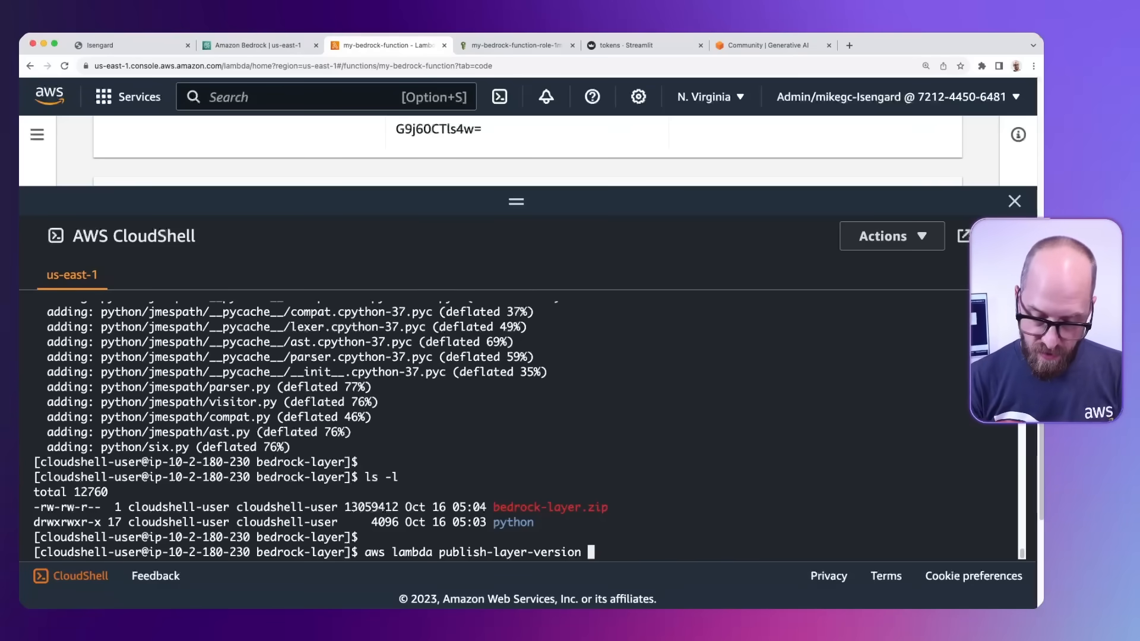
type("--layer-name")
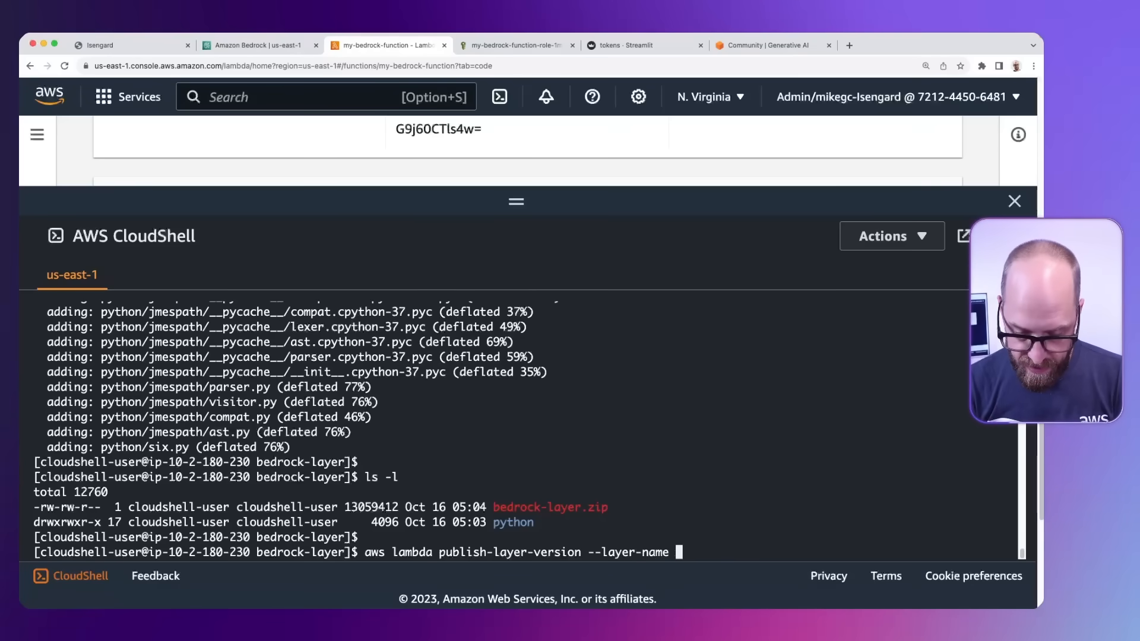
type("bedrock-layer")
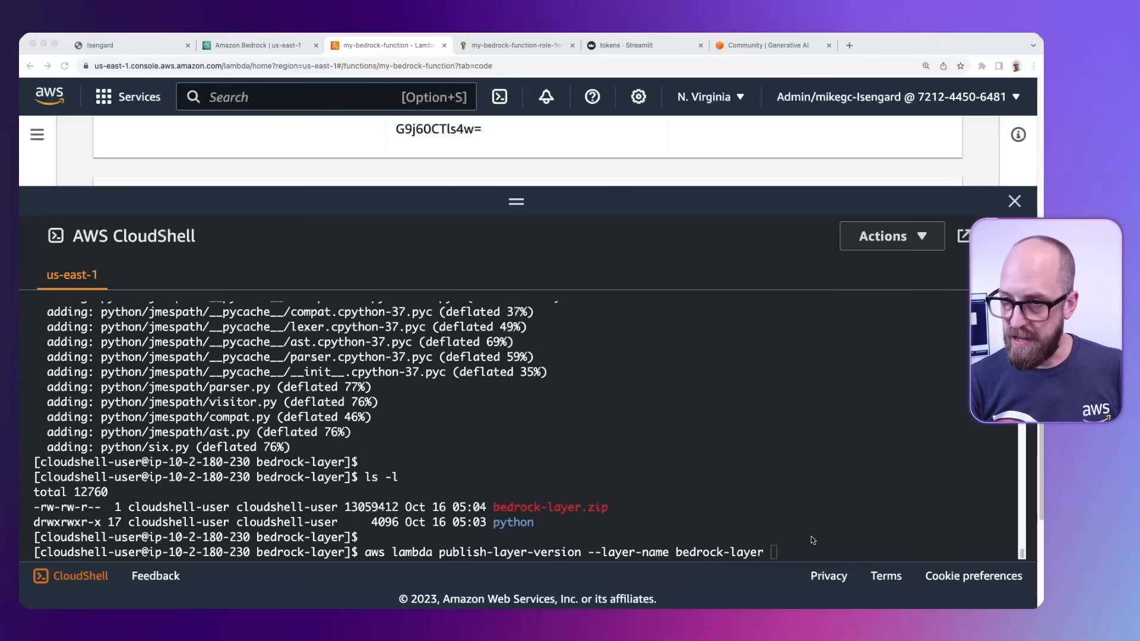
Supply fileb://bedrock-layer.zip as the zip file and review the JSON output.
type("--")
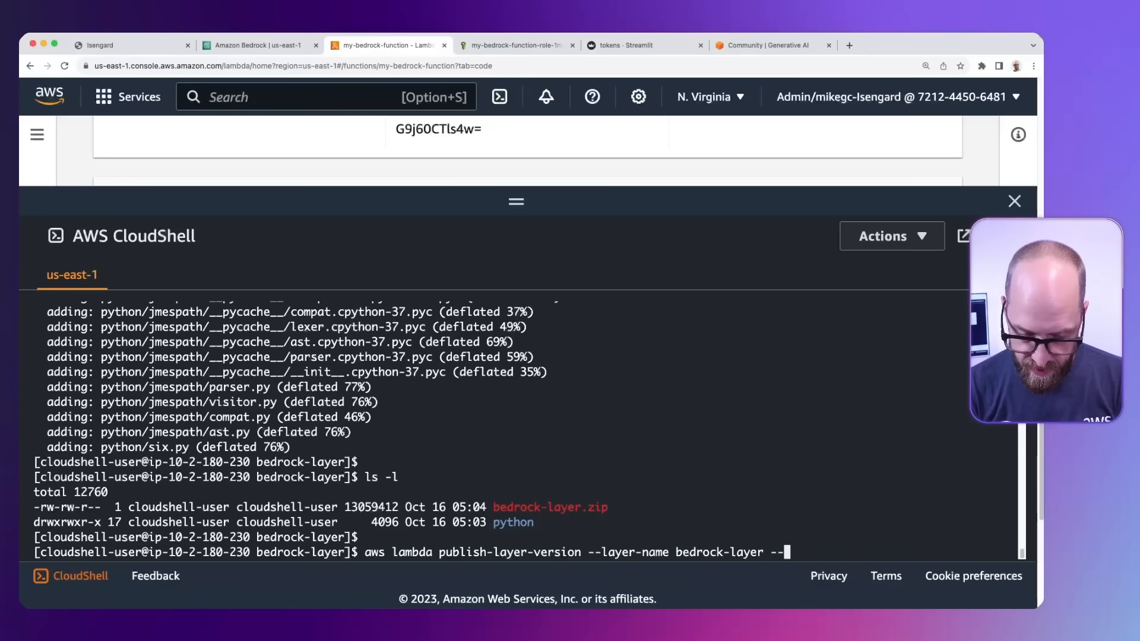
type("zip")
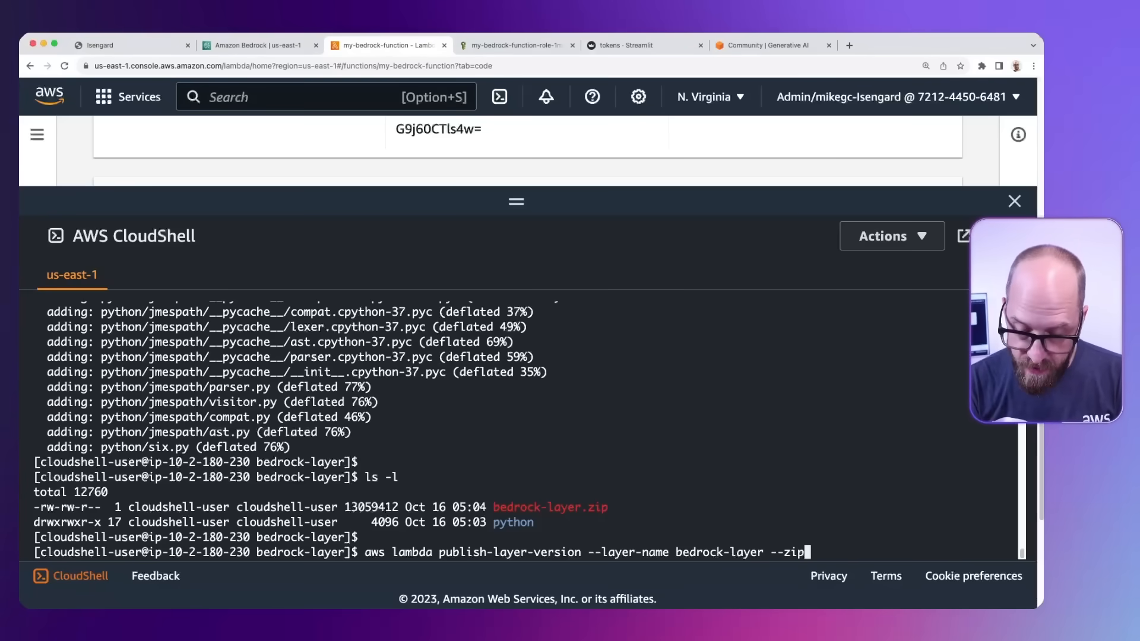
type("-file")
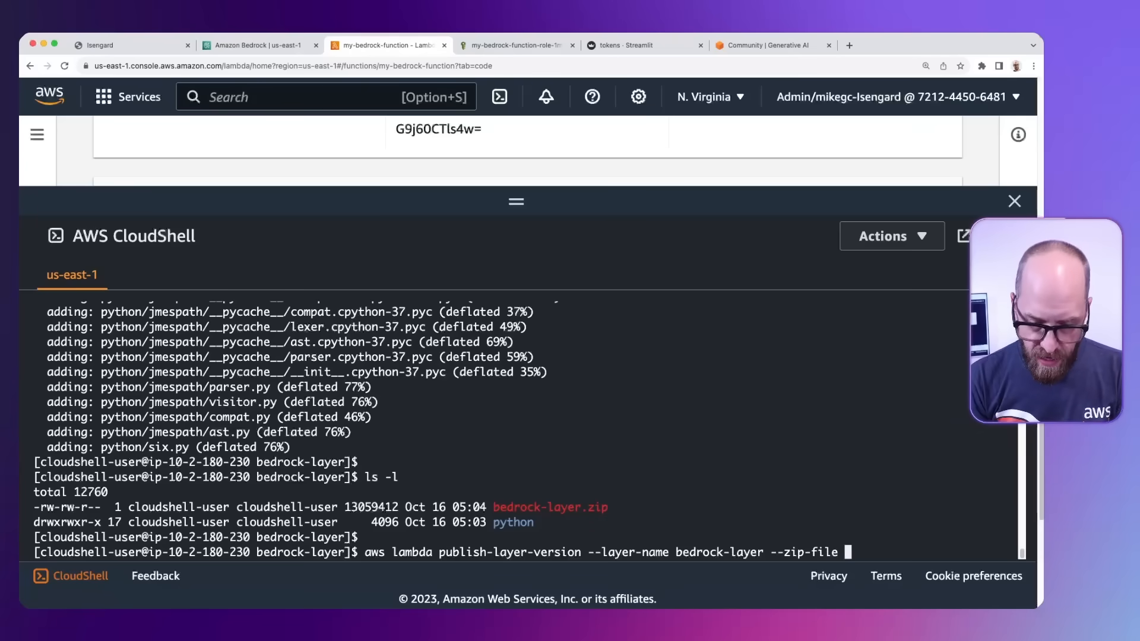
type("fileb")
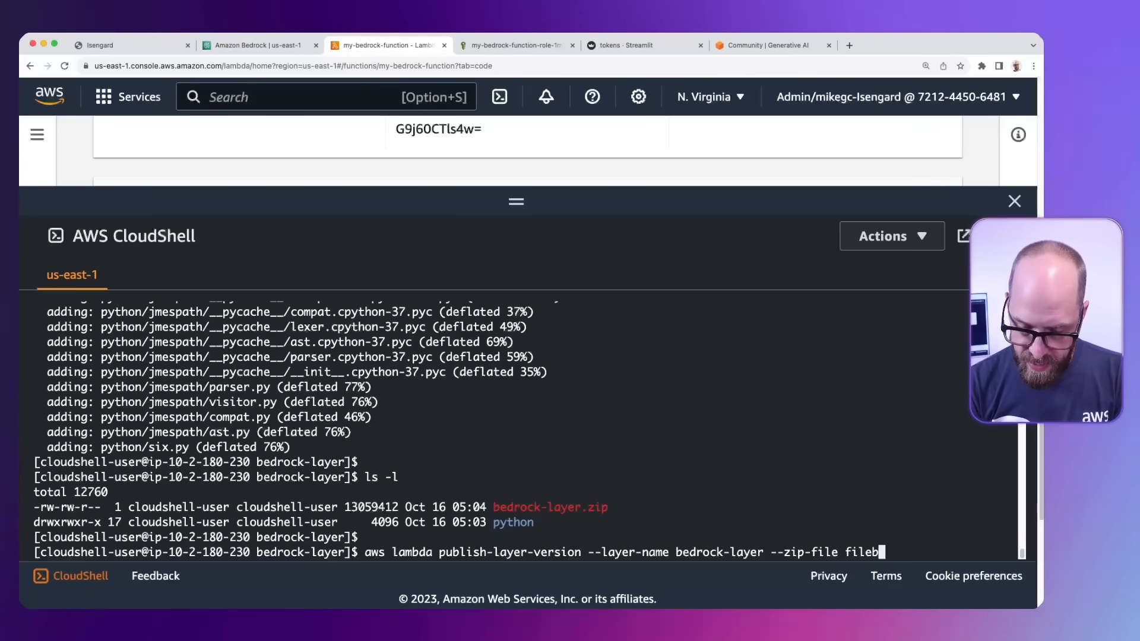
type("://")
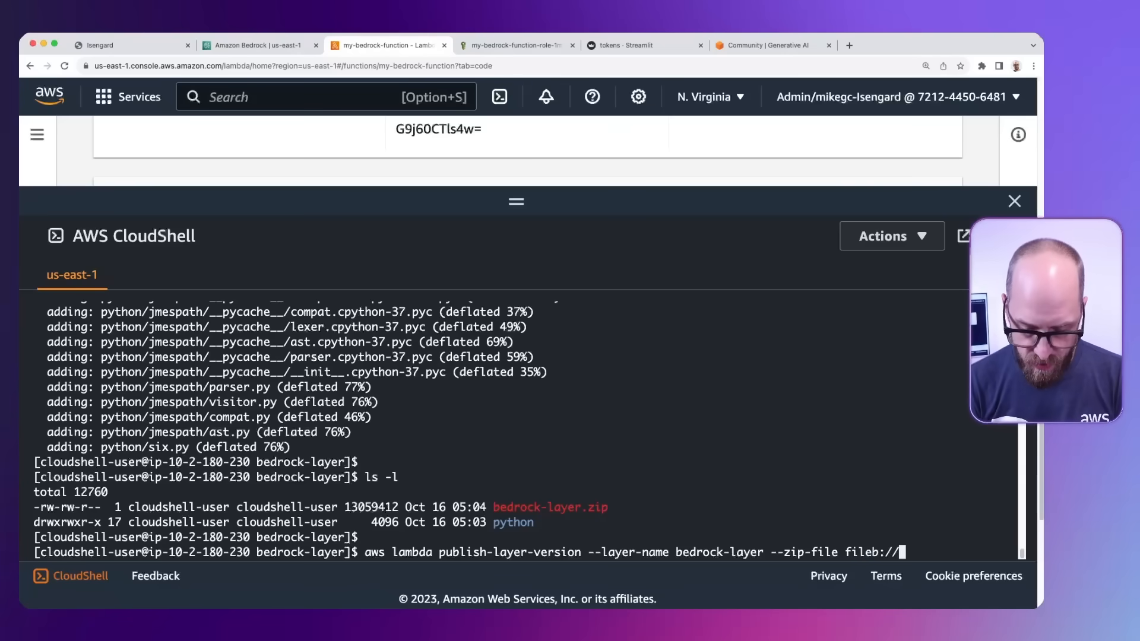
type("bedrock-layer.")
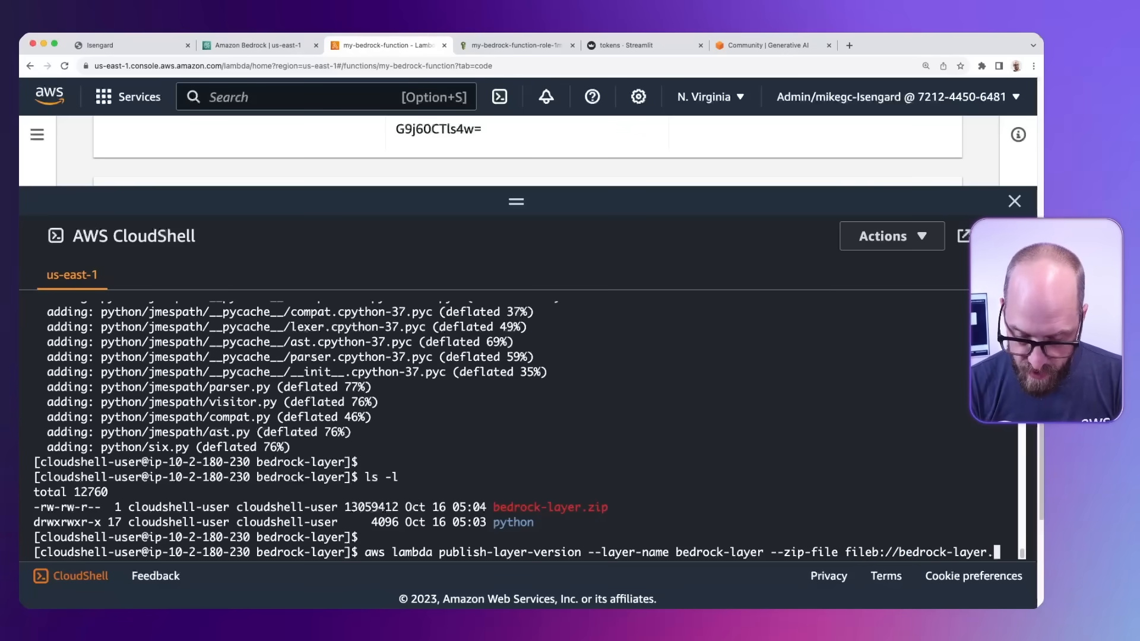
type("p")
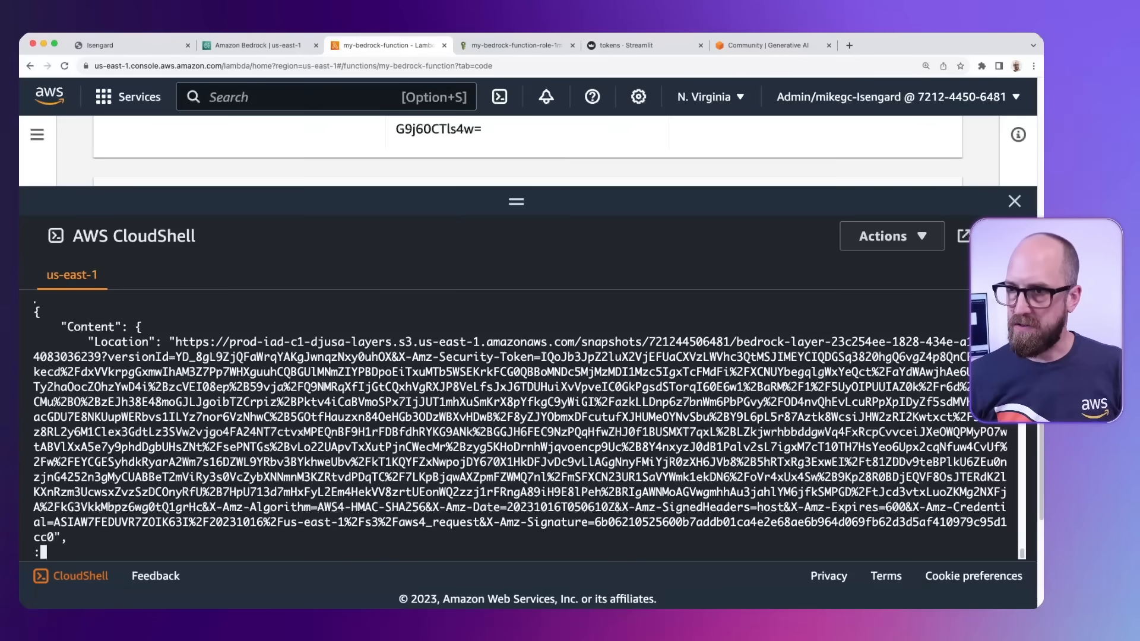
Close CloudShell and refresh the Lambda Layers list to show bedrock-layer.
left_click(1013, 201)
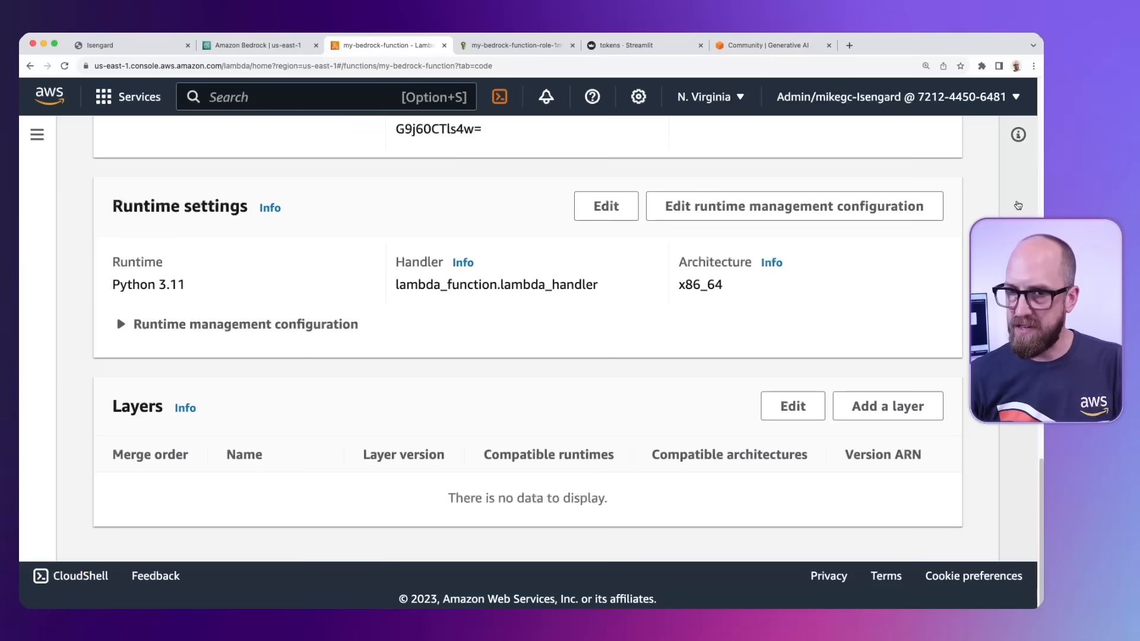
left_click(475, 301)
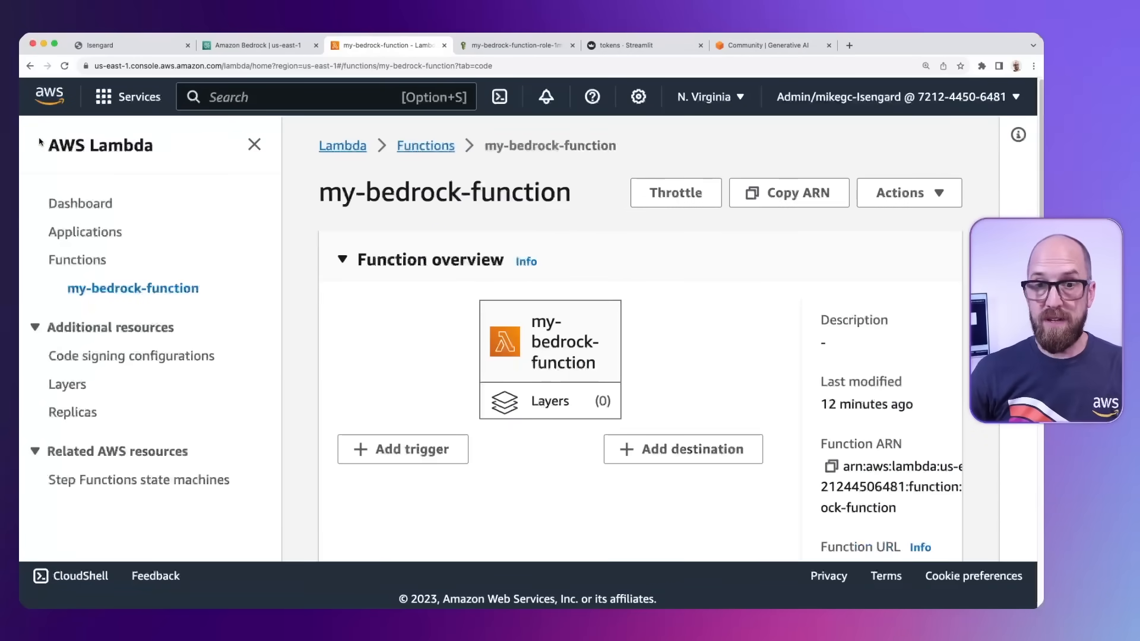
left_click(66, 355)
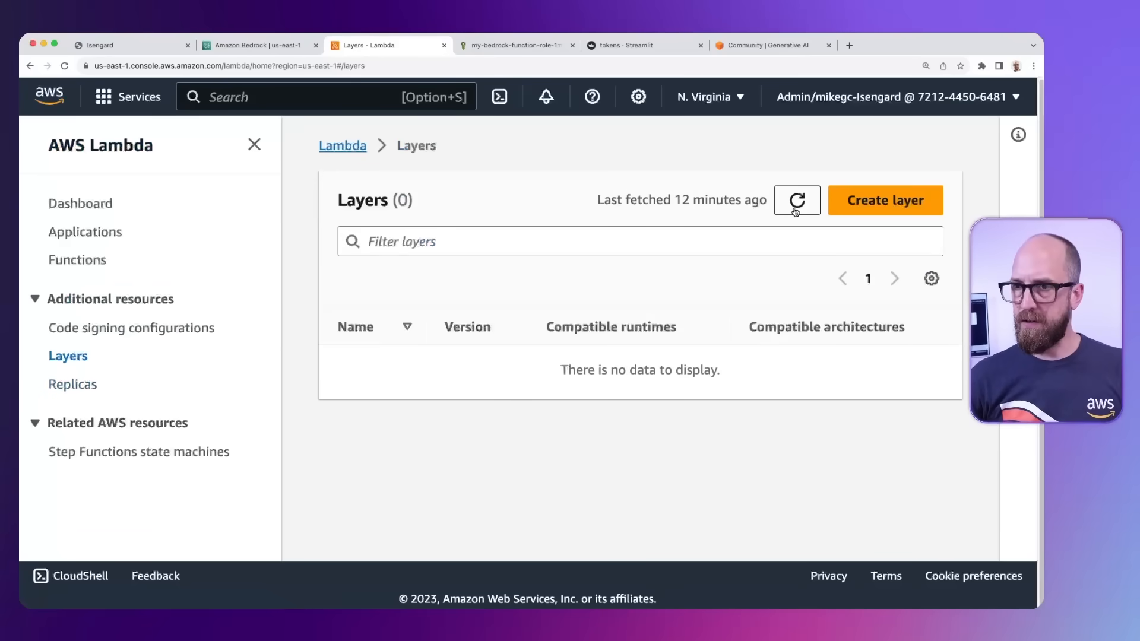
left_click(796, 200)
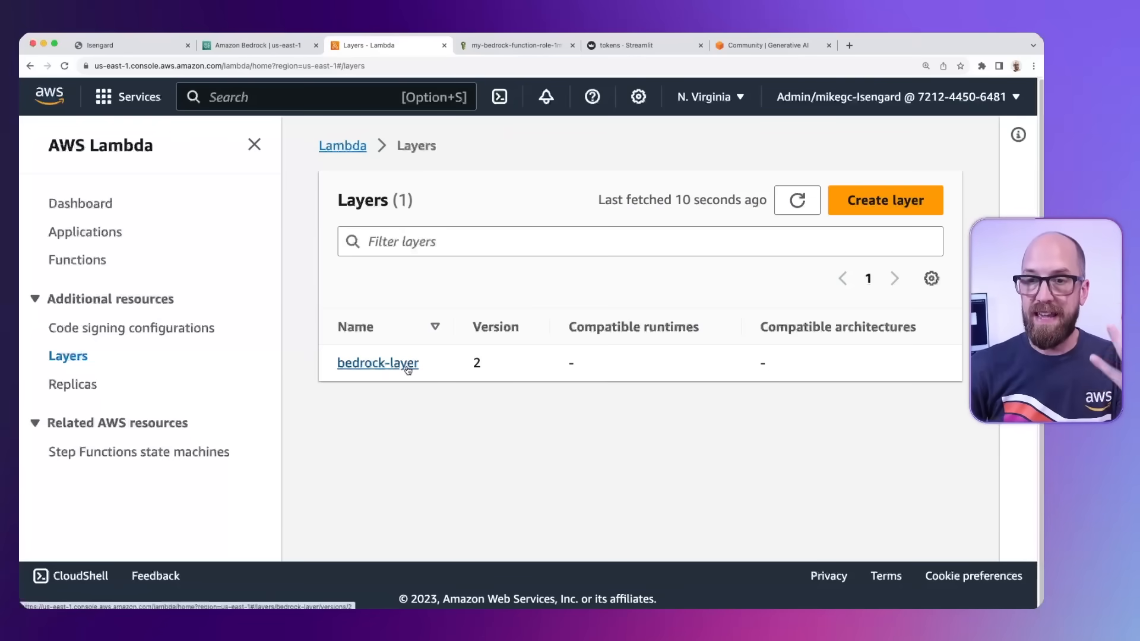
Open bedrock-layer to review its version 2 details and ARN.
left_click(377, 363)
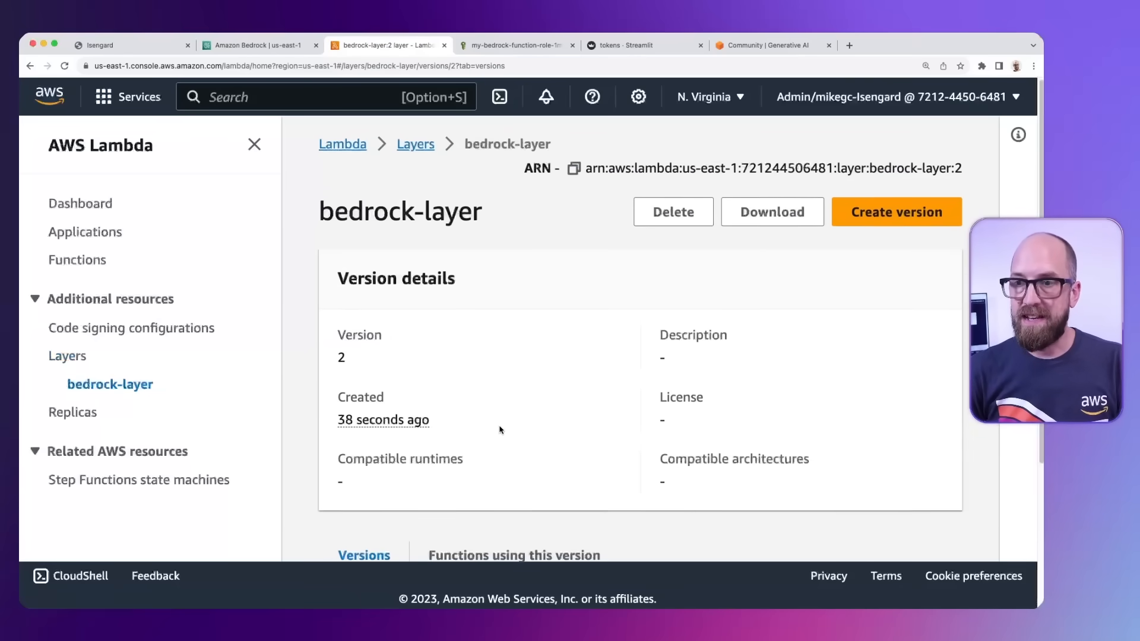
scroll("down", 3)
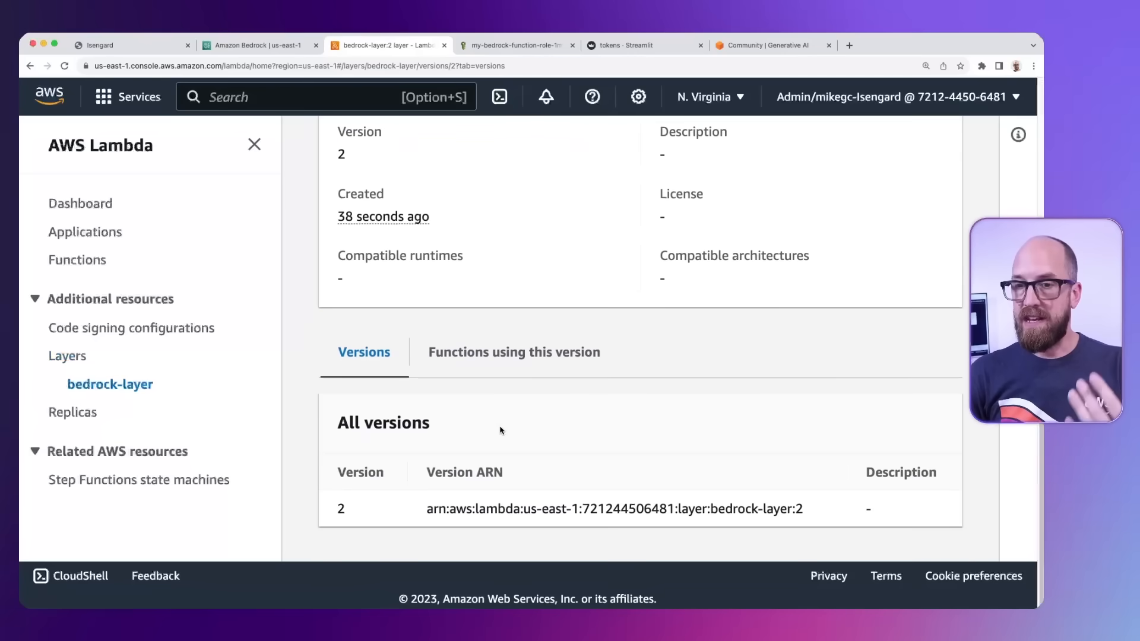
left_click_drag(426, 508, 618, 508)
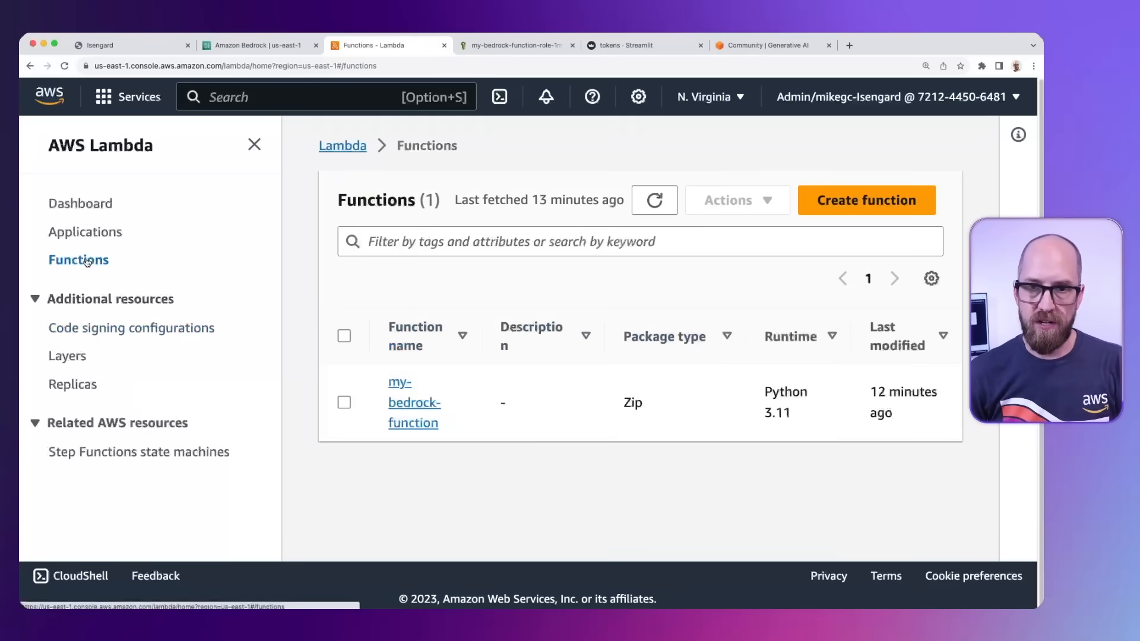
left_click(414, 401)
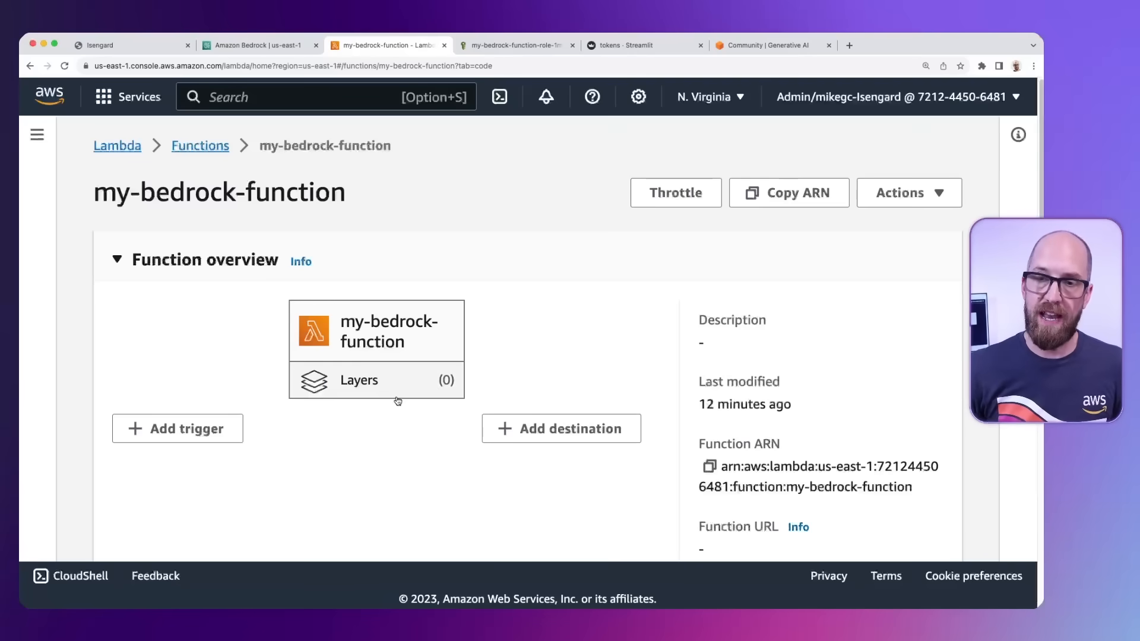
mouse_move(401, 385)
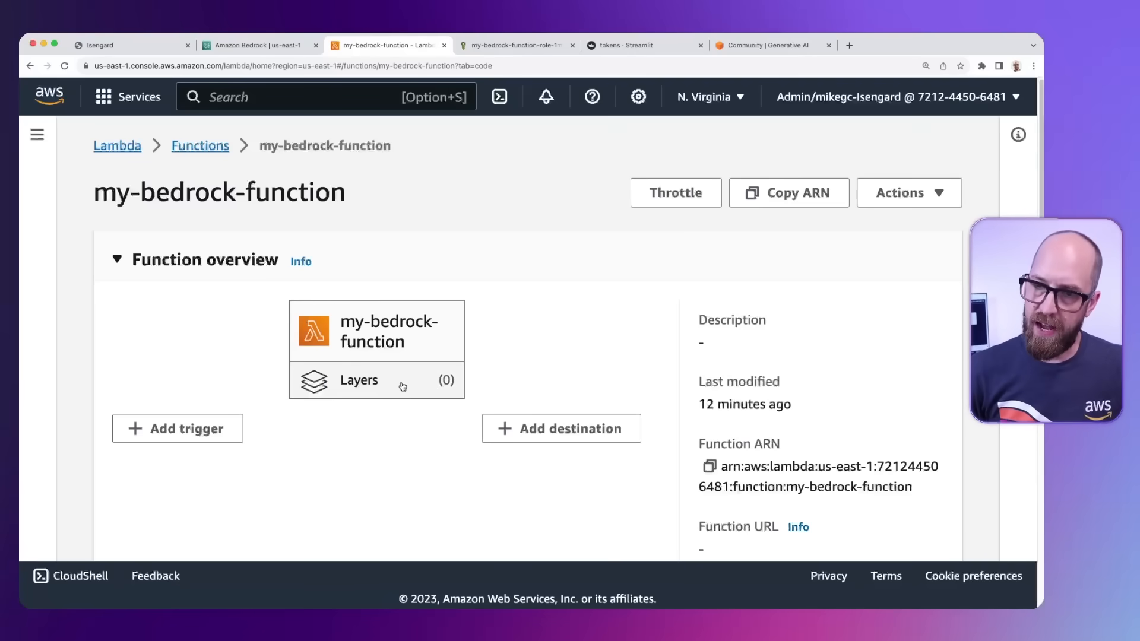
scroll("down", 3)
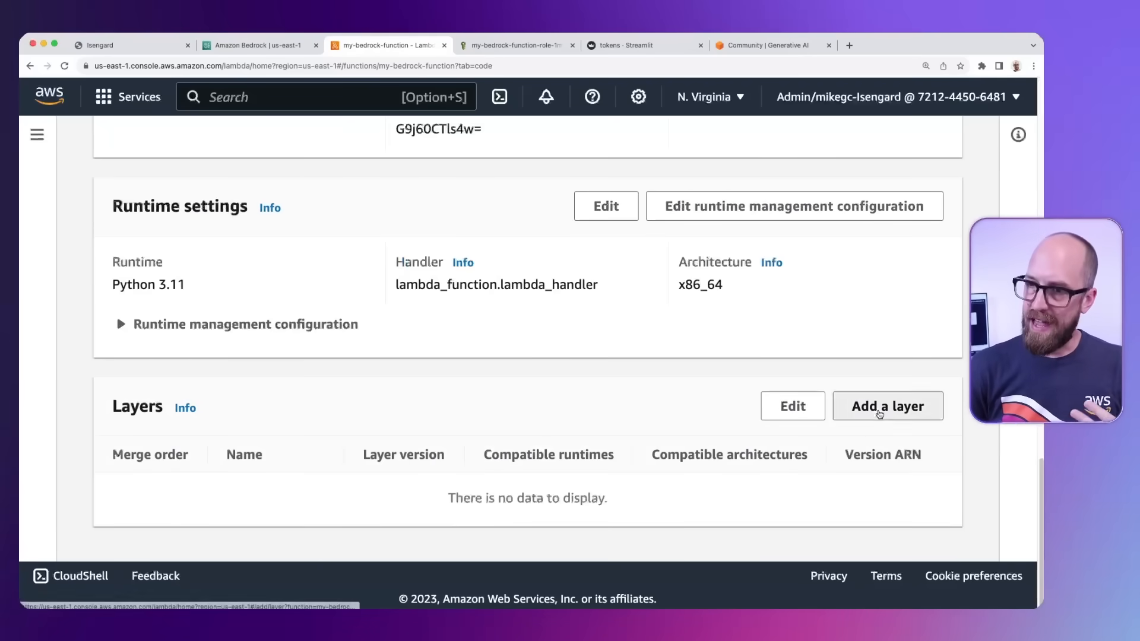
left_click(887, 406)
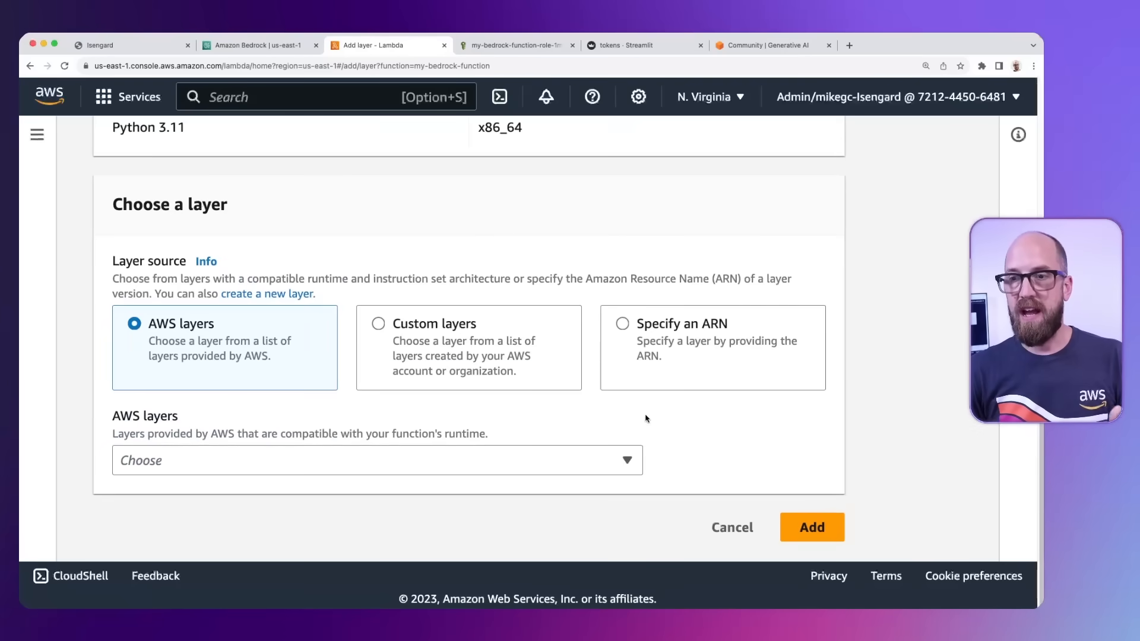
left_click(622, 323)
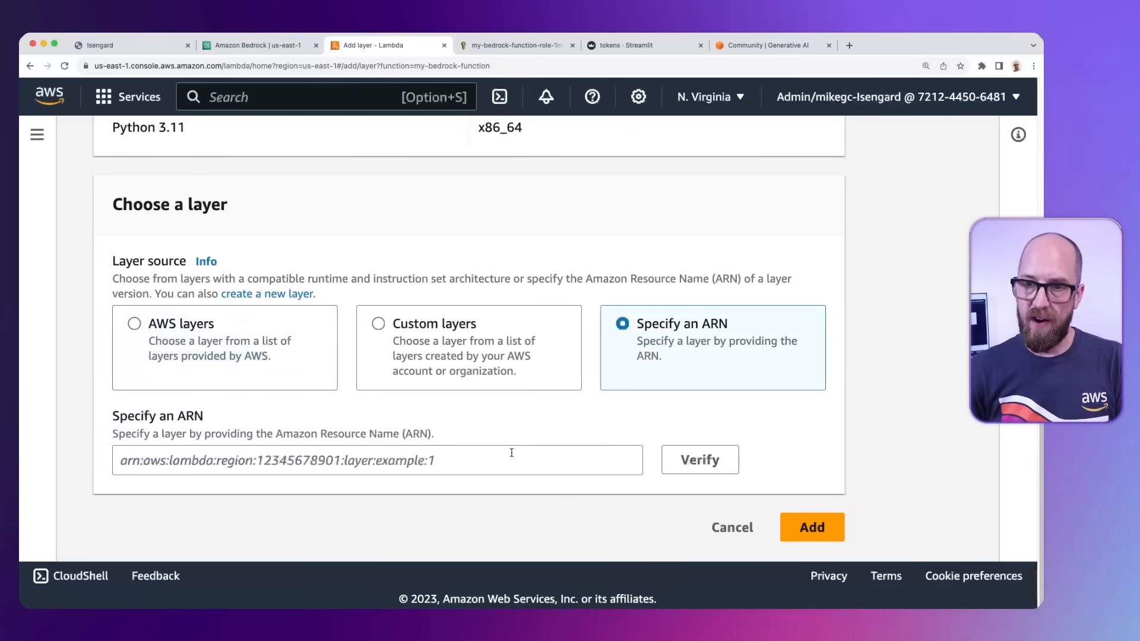
type("arn:aws:lambda:us-east-1:721244506481:layer:bedrock-layer:2")
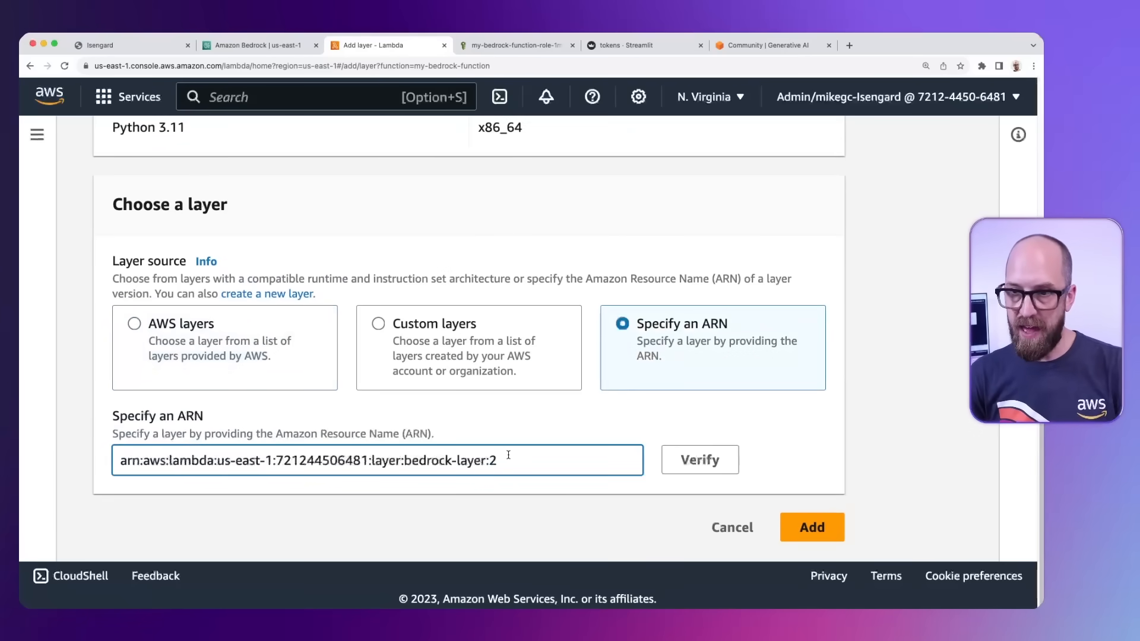
left_click(811, 527)
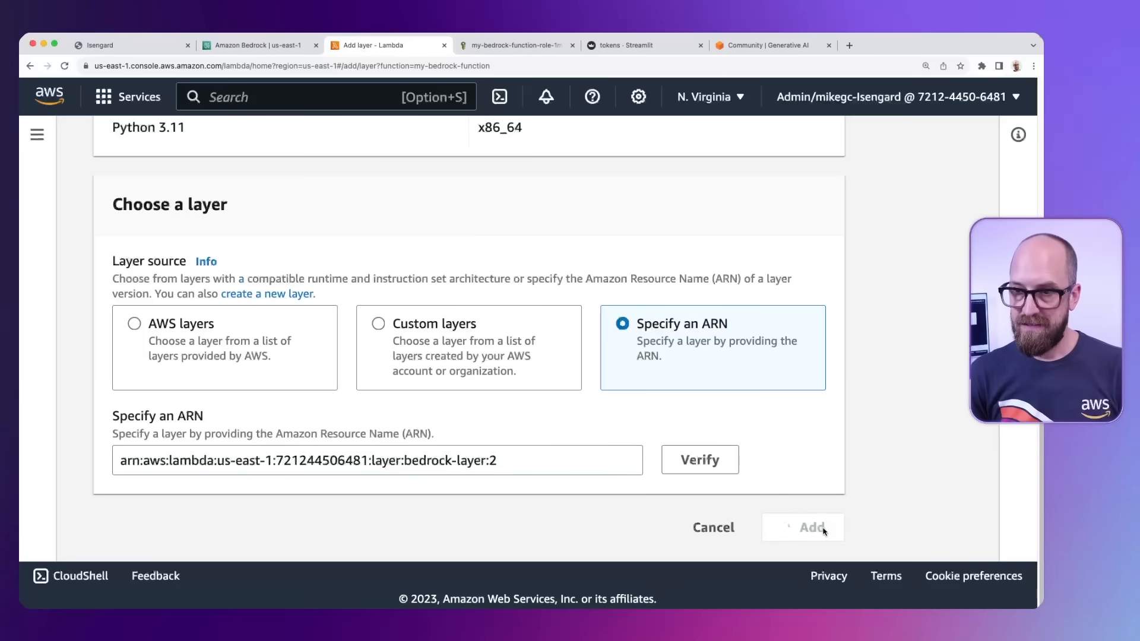
left_click(811, 527)
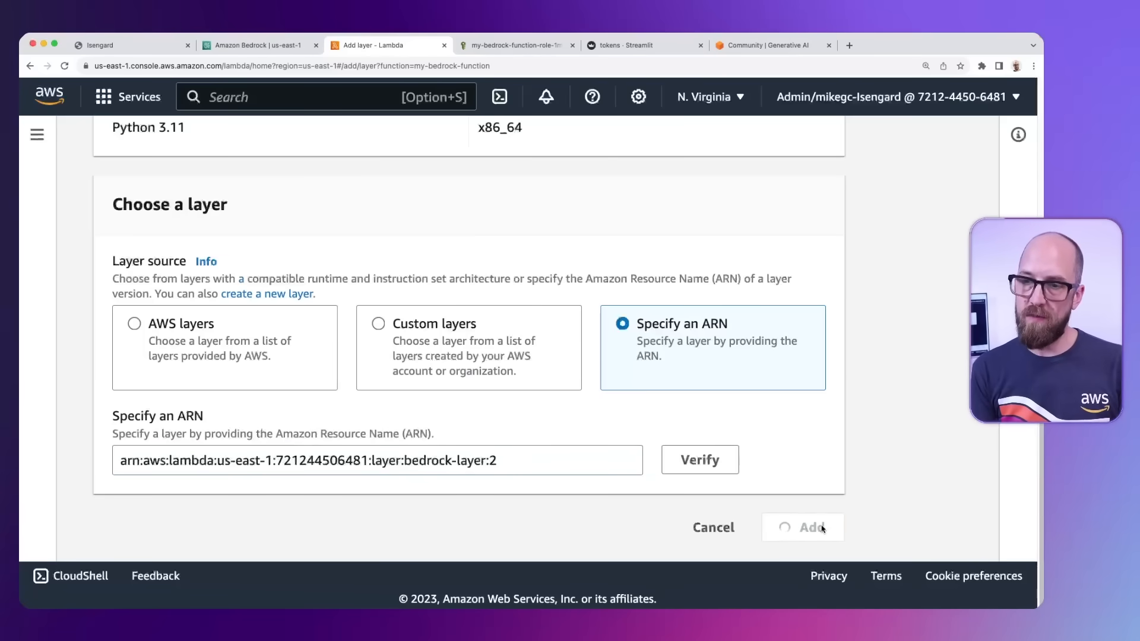
left_click(809, 527)
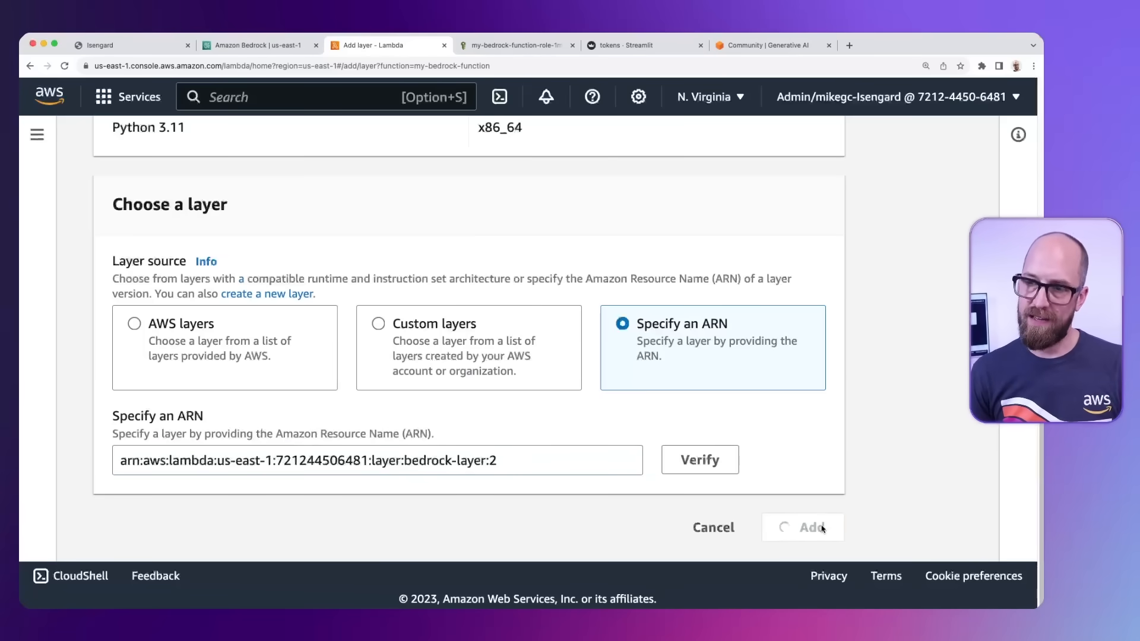
left_click(810, 527)
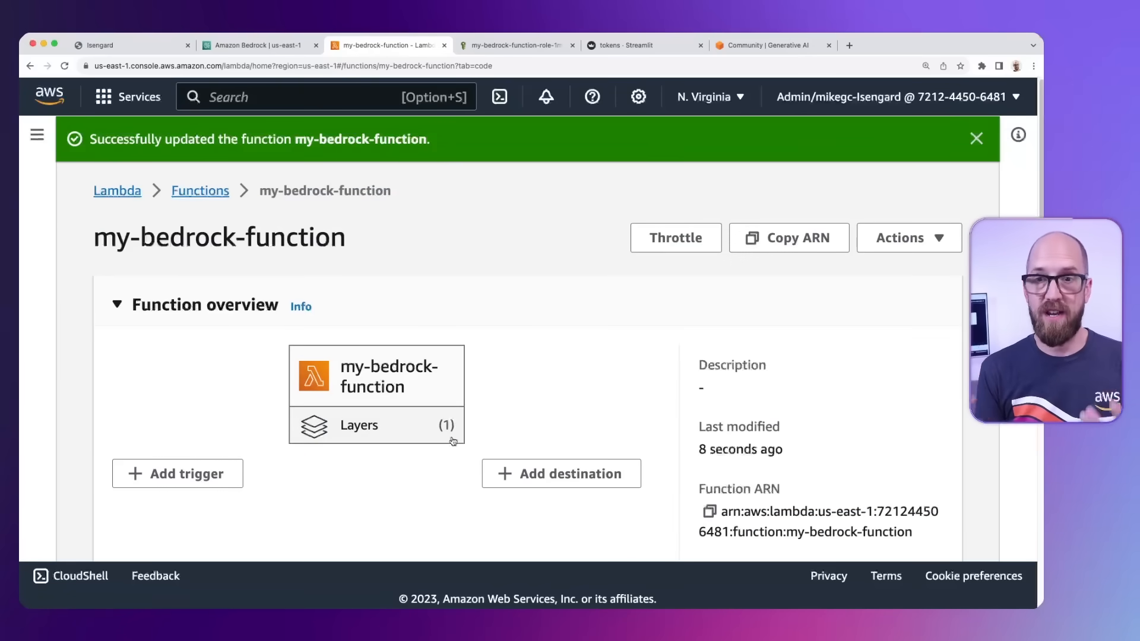
Close extra editor tabs, rerun the test returning the Foobar article, then switch to Generative AI community.
scroll("down", 3)
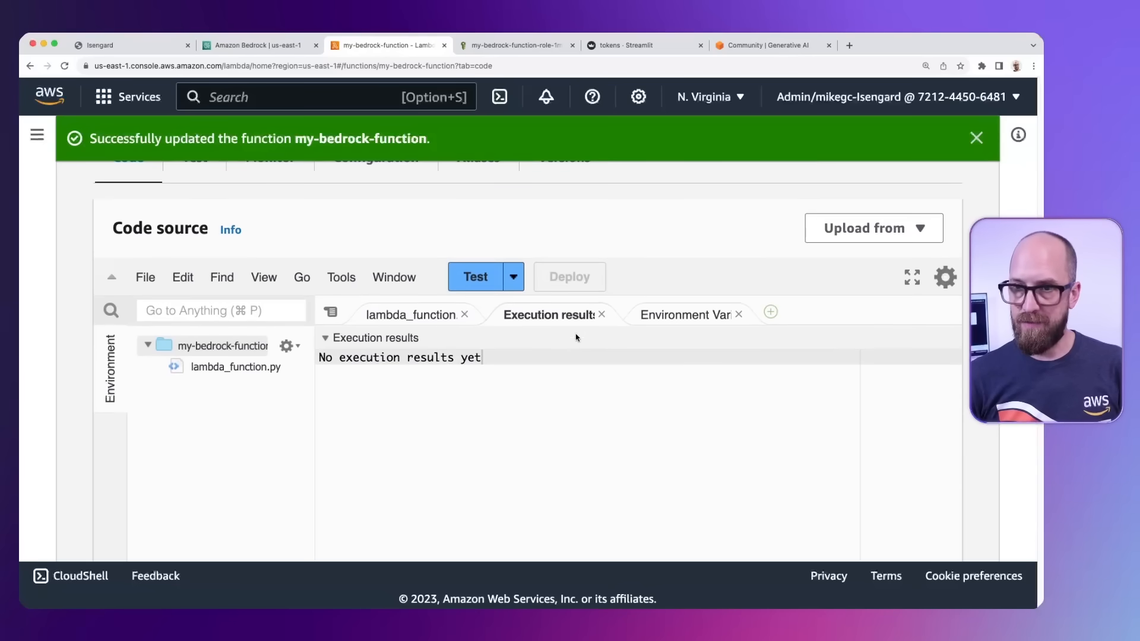
left_click(411, 315)
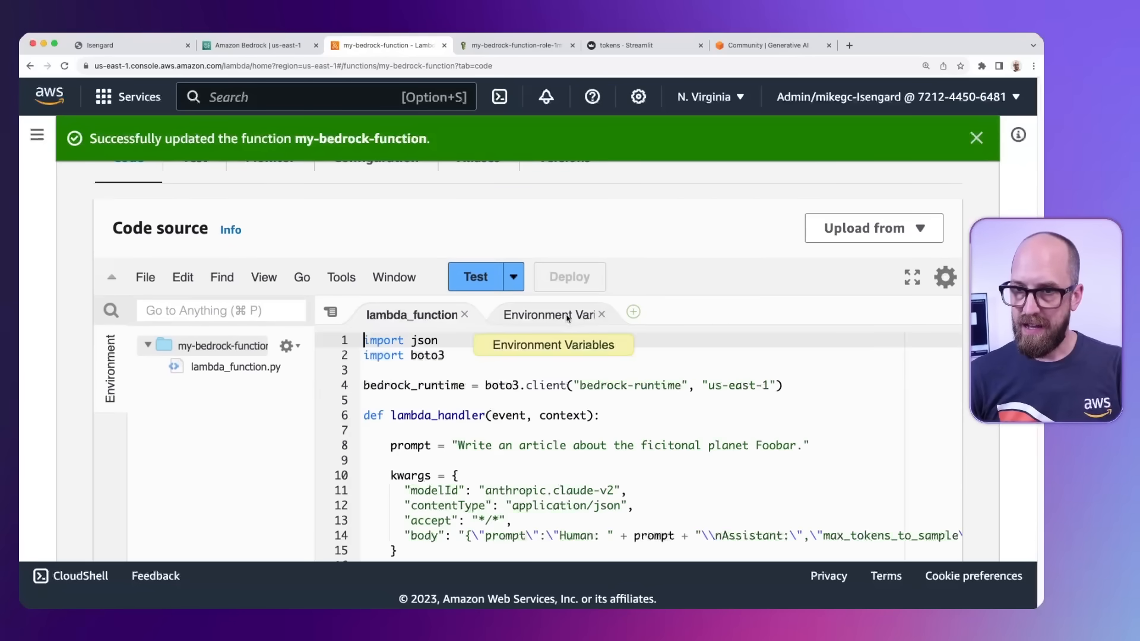
left_click(602, 314)
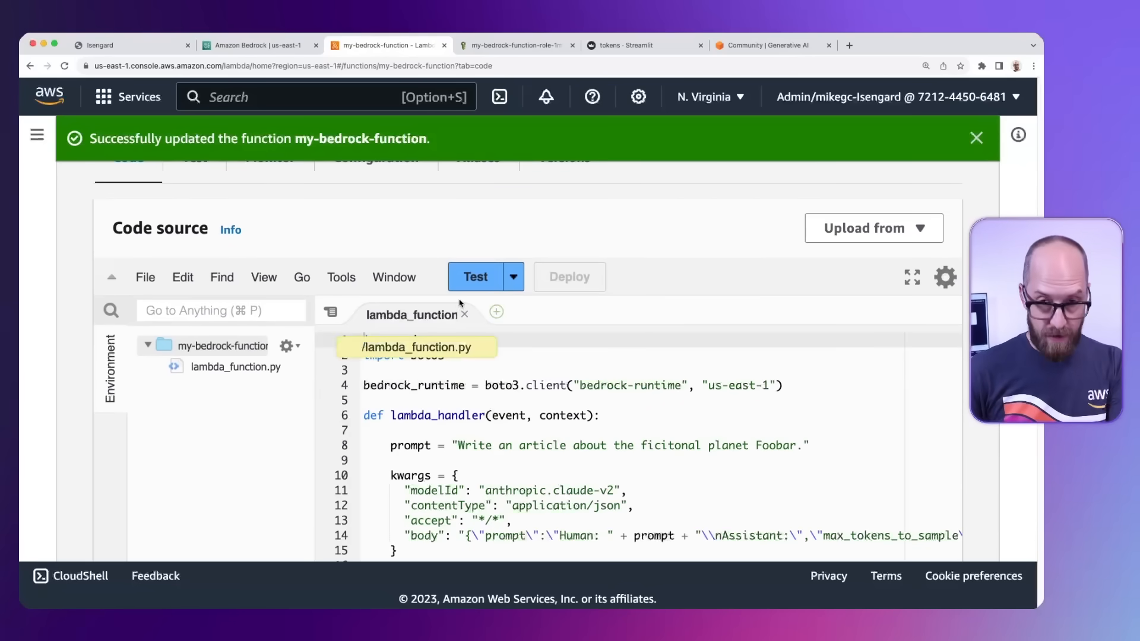
left_click(475, 276)
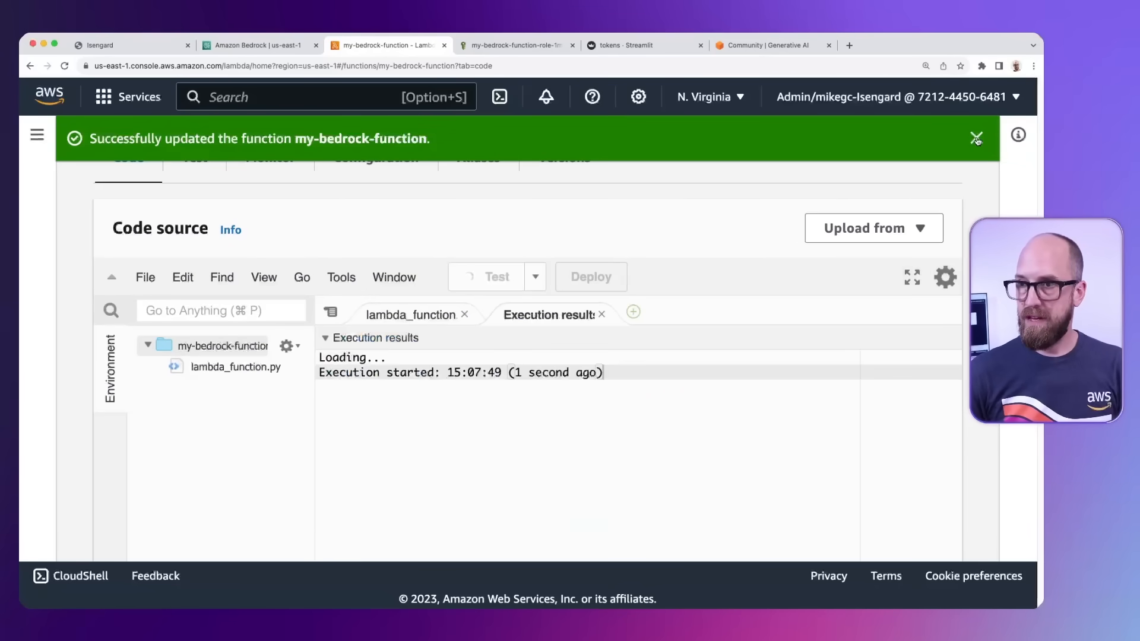
left_click(975, 139)
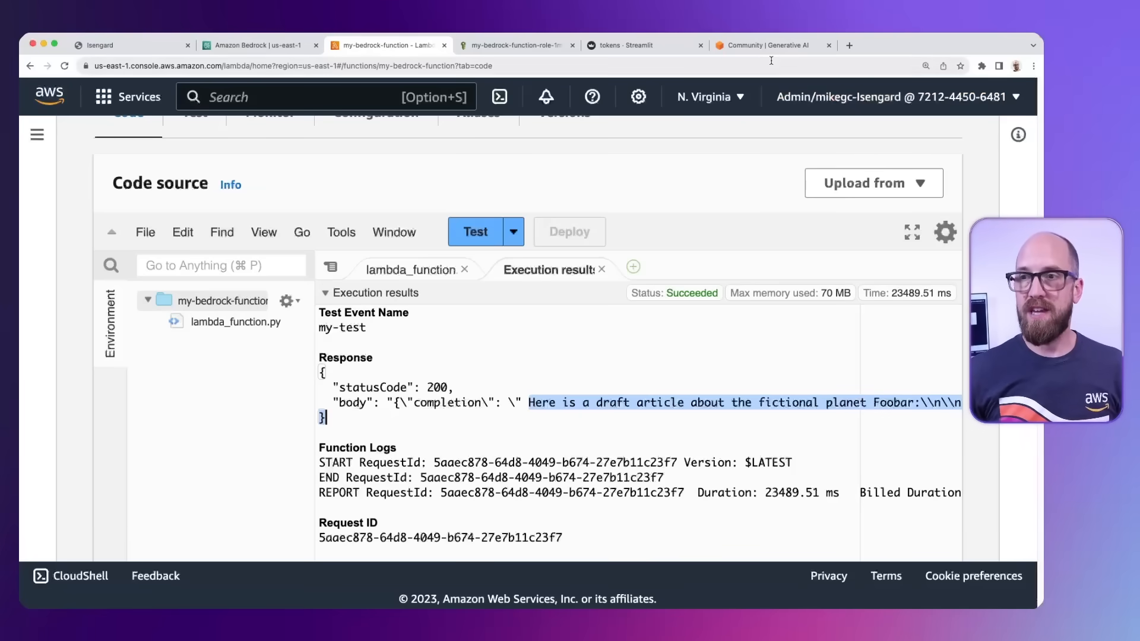
left_click(767, 45)
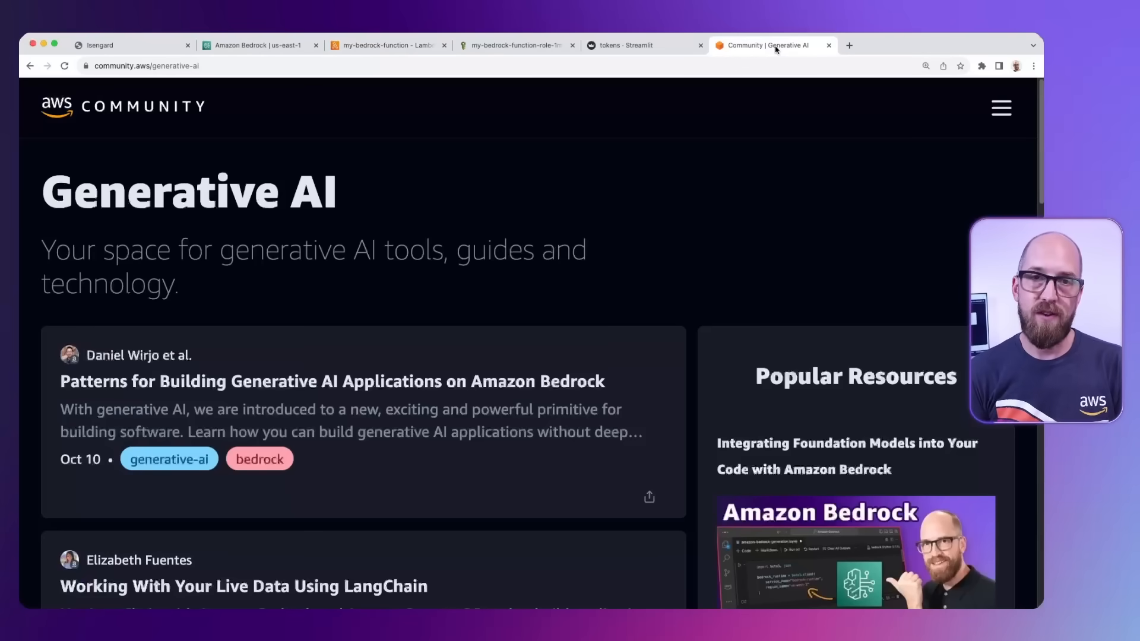